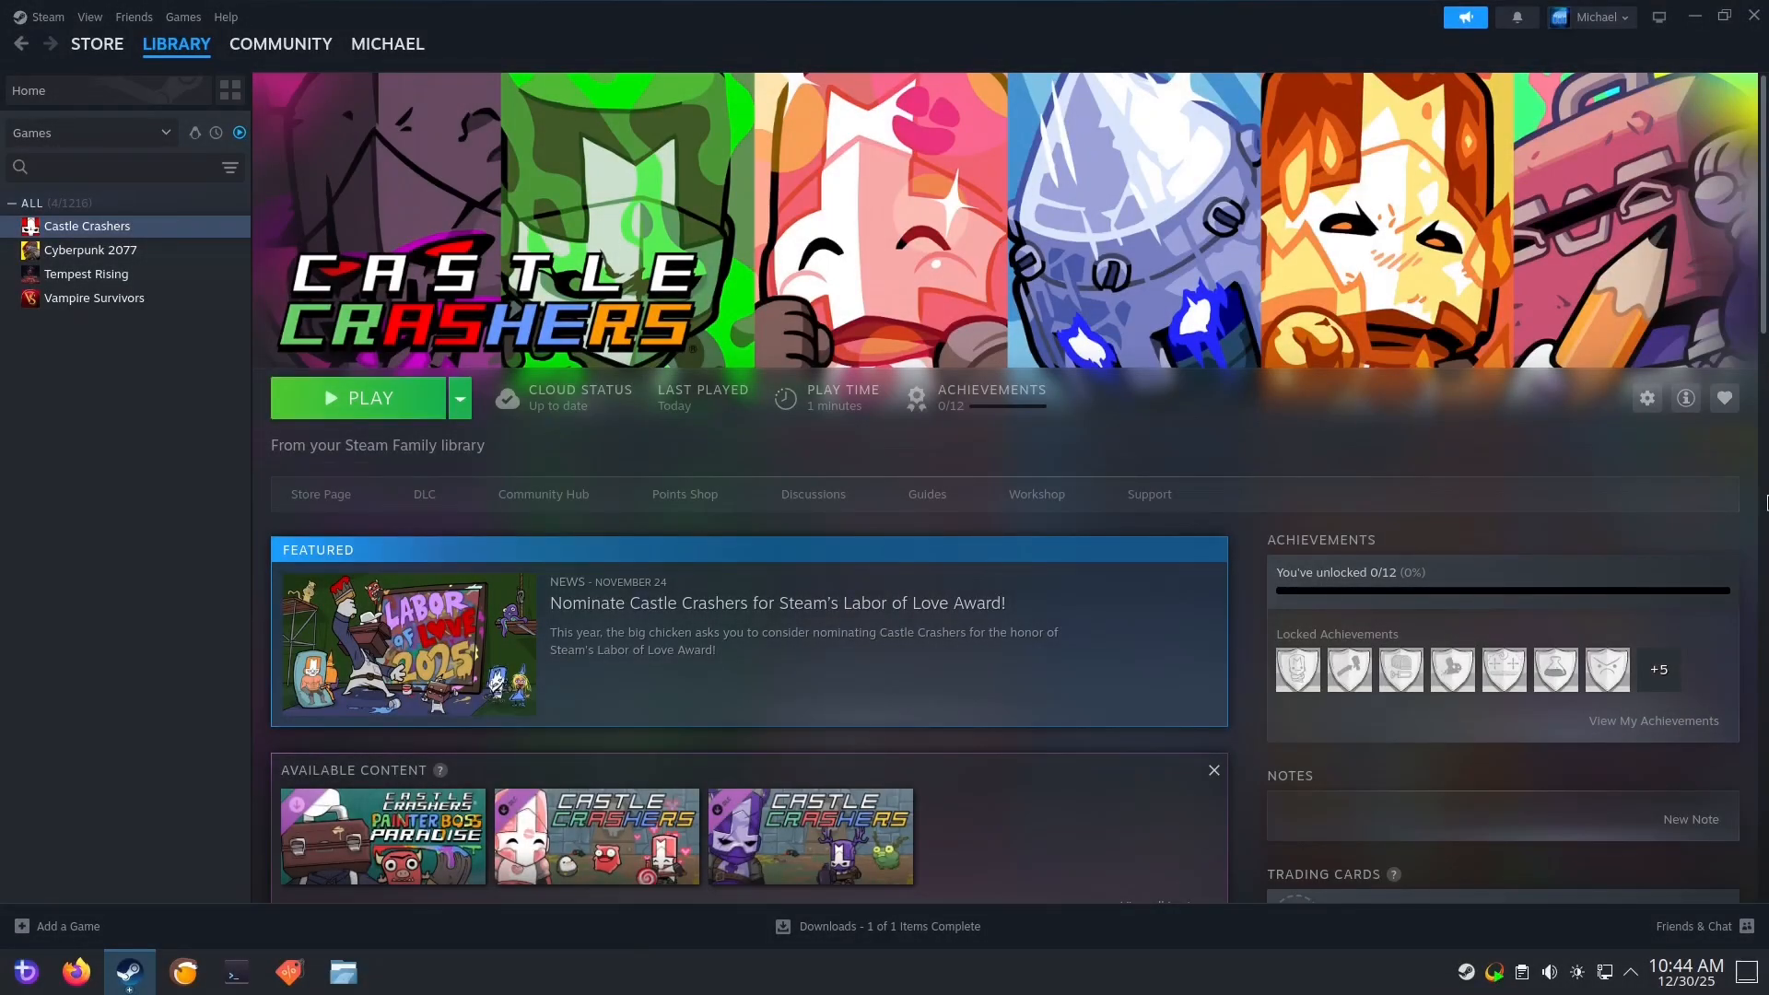
mouse_move(817, 352)
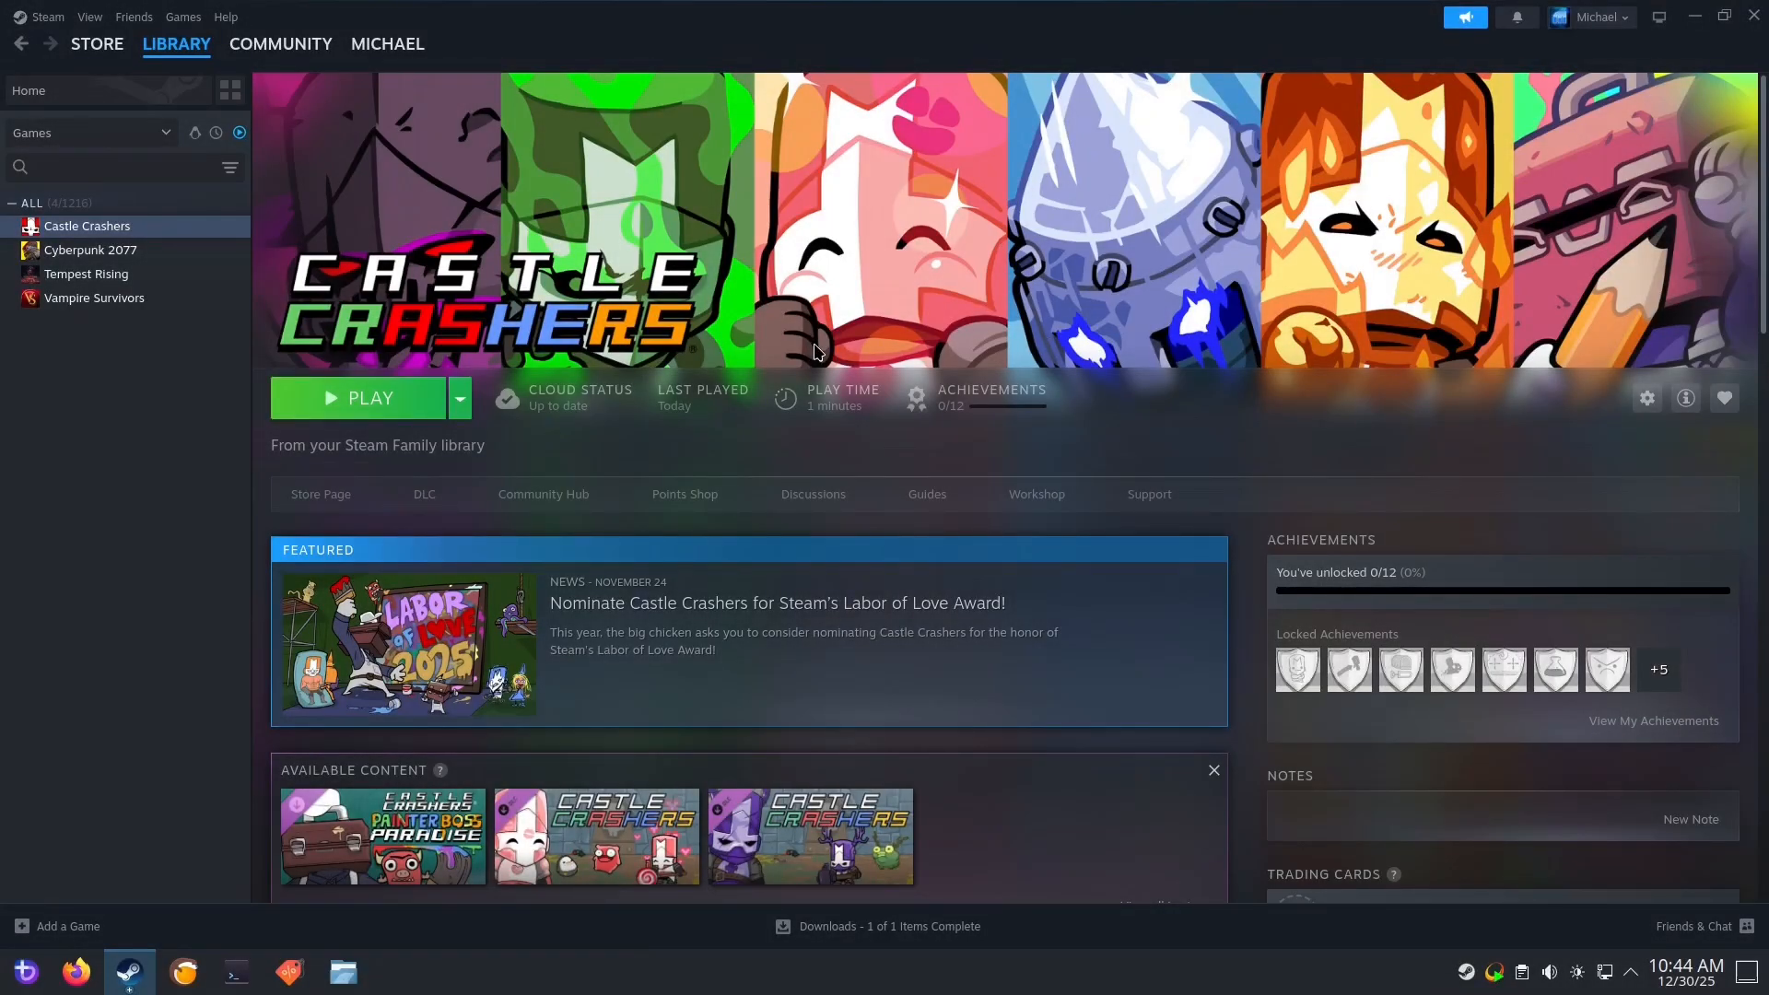
mouse_move(442, 357)
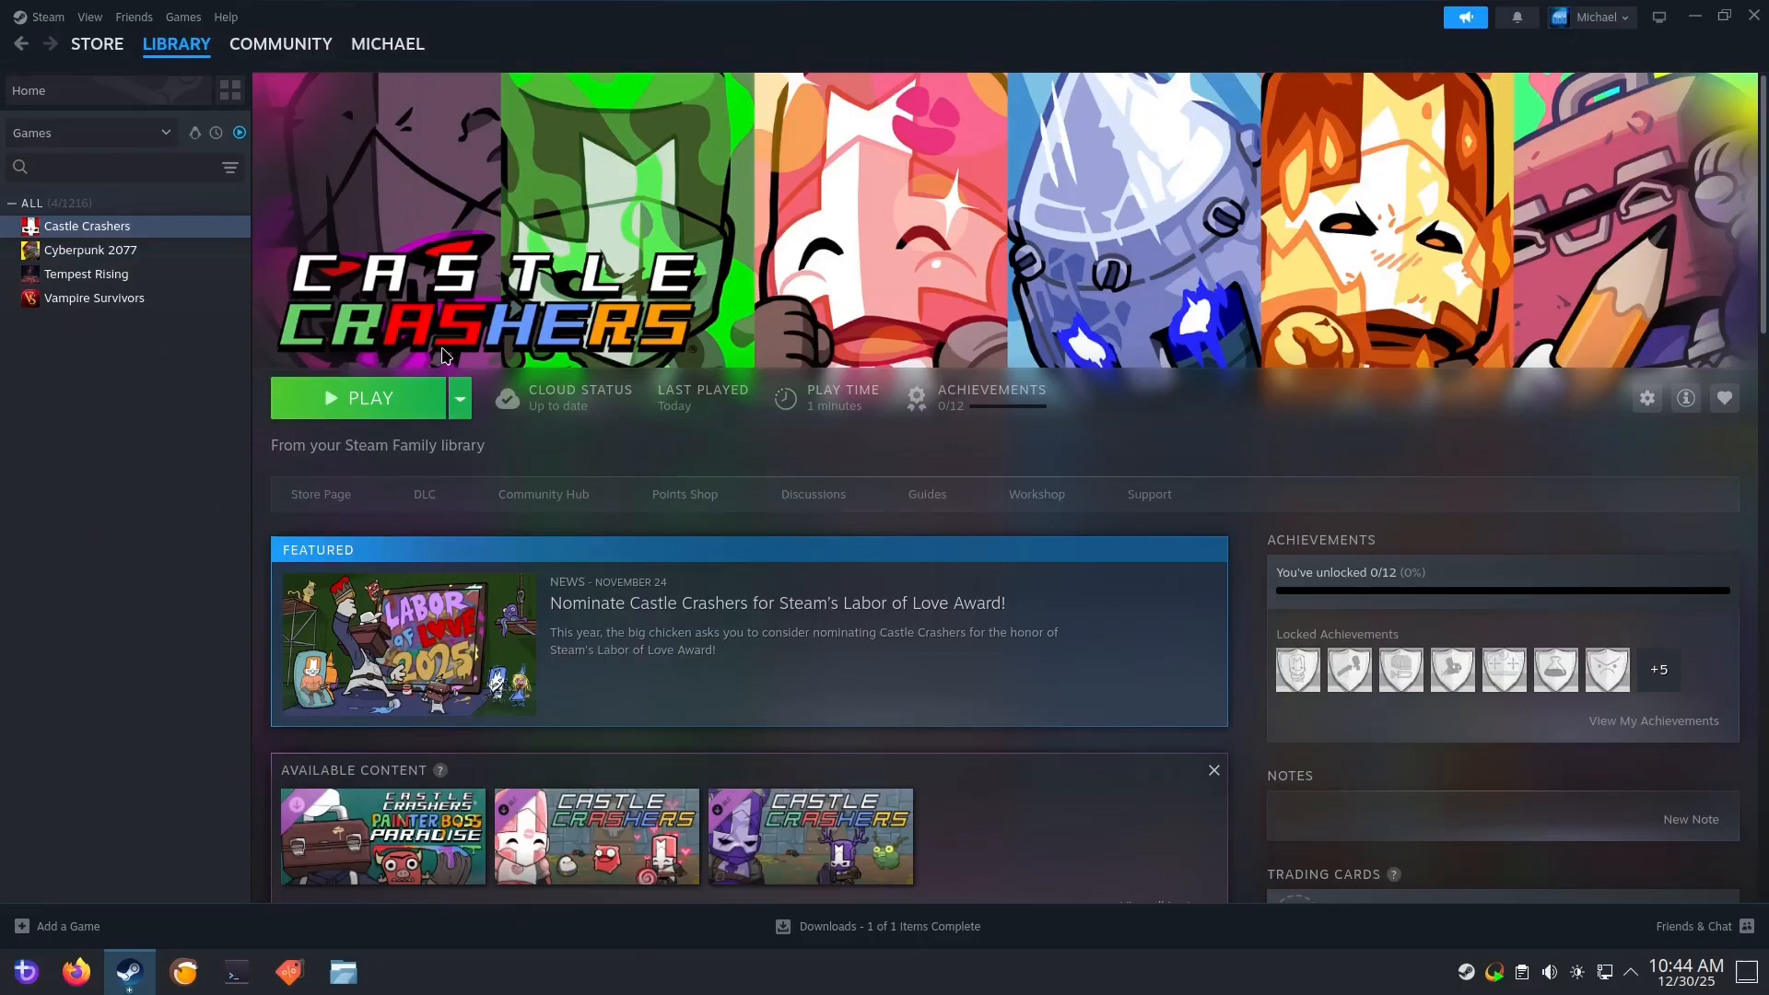
Launch Castle Crashers from its Steam library page with the Play button
click(370, 397)
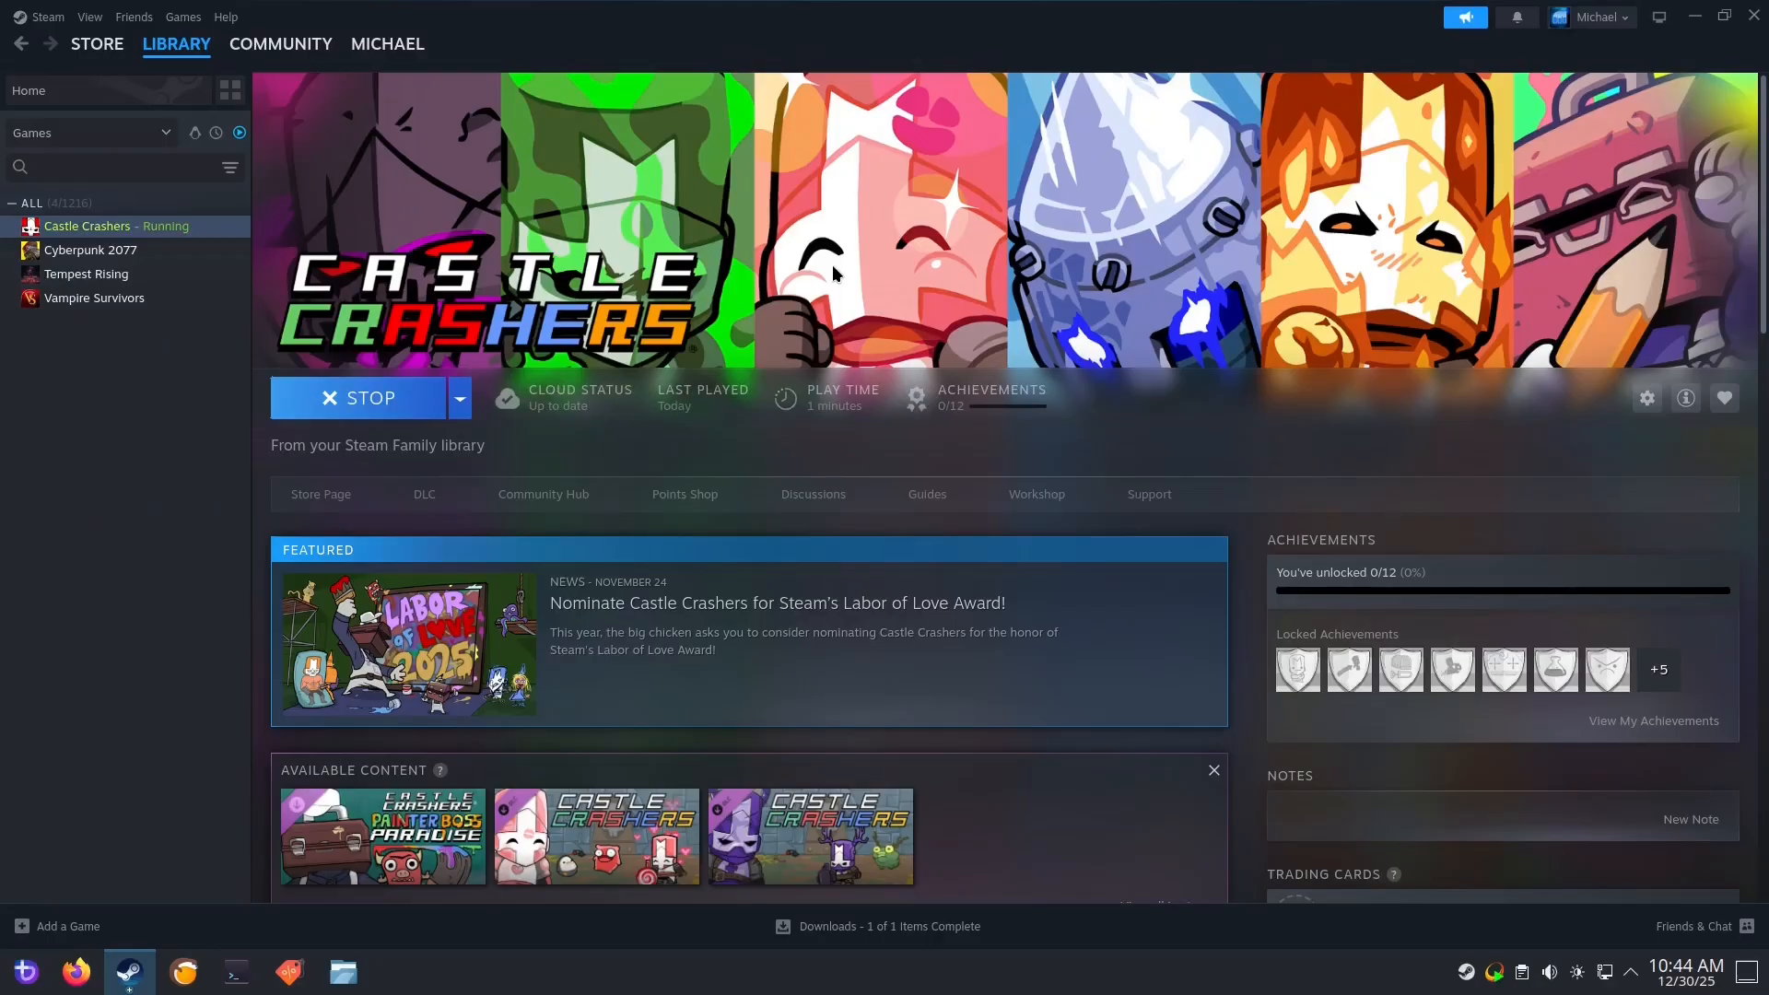
click(362, 397)
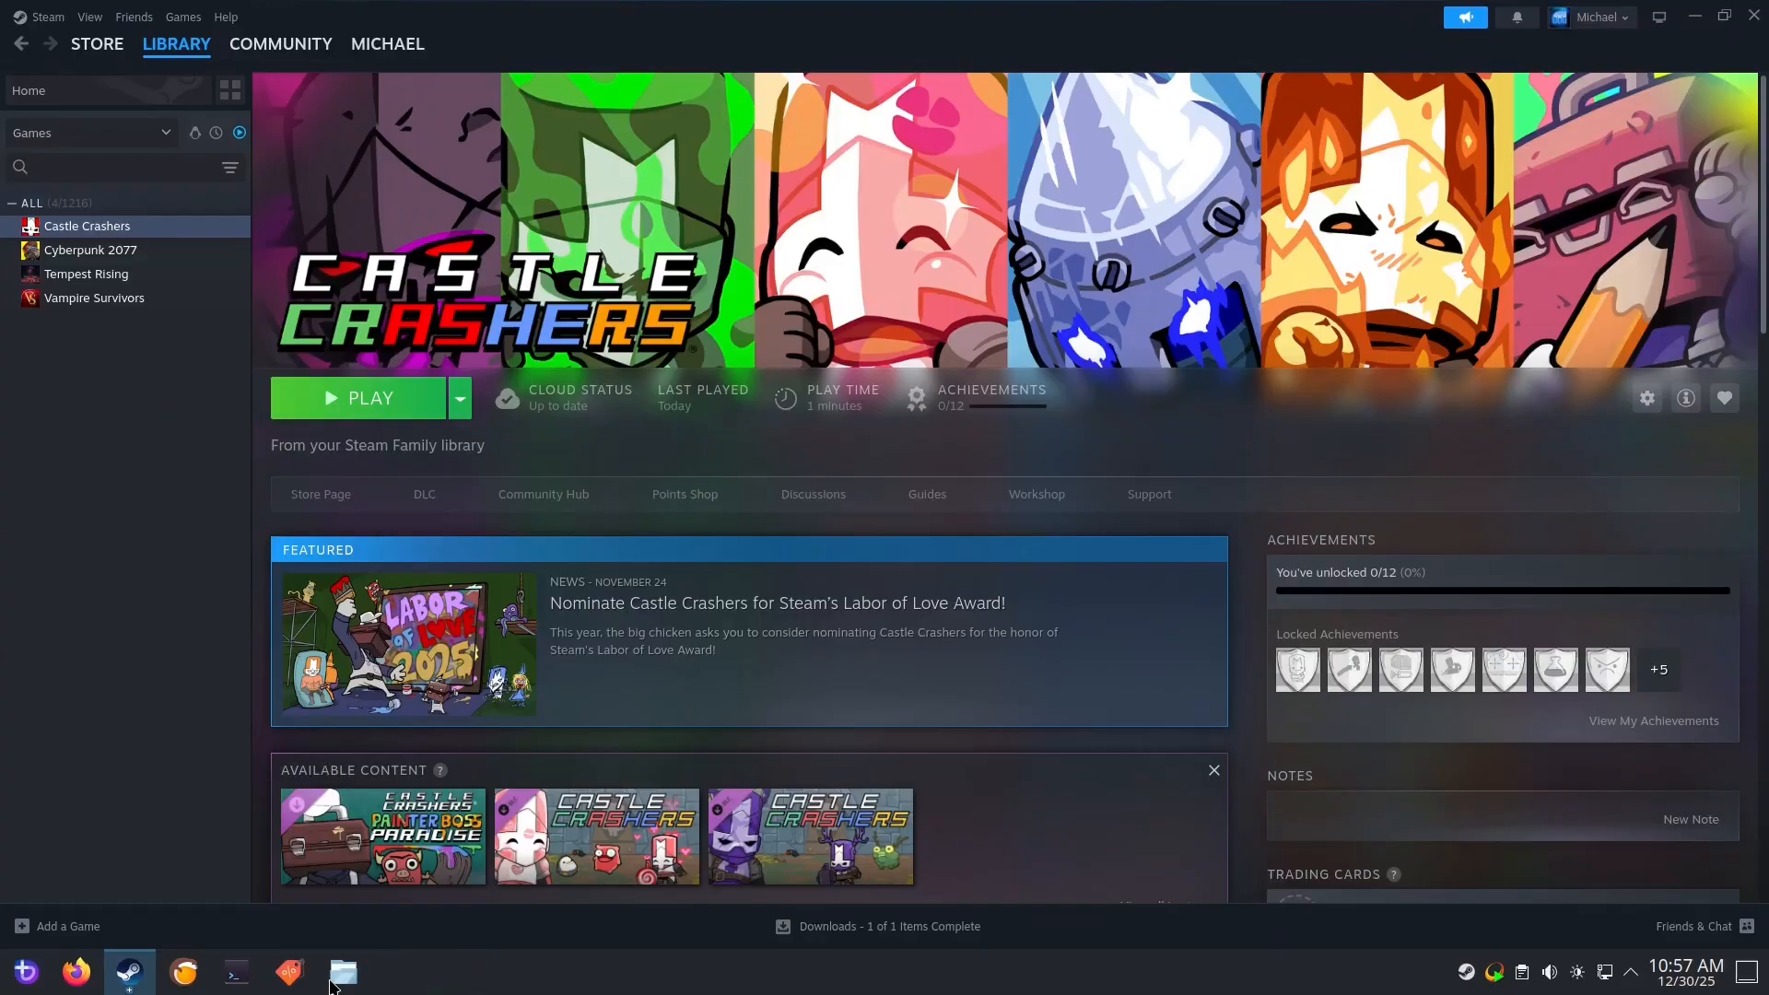
Browse in Dolphin from Home into the hidden .steam/steam/steamapps folder
click(342, 970)
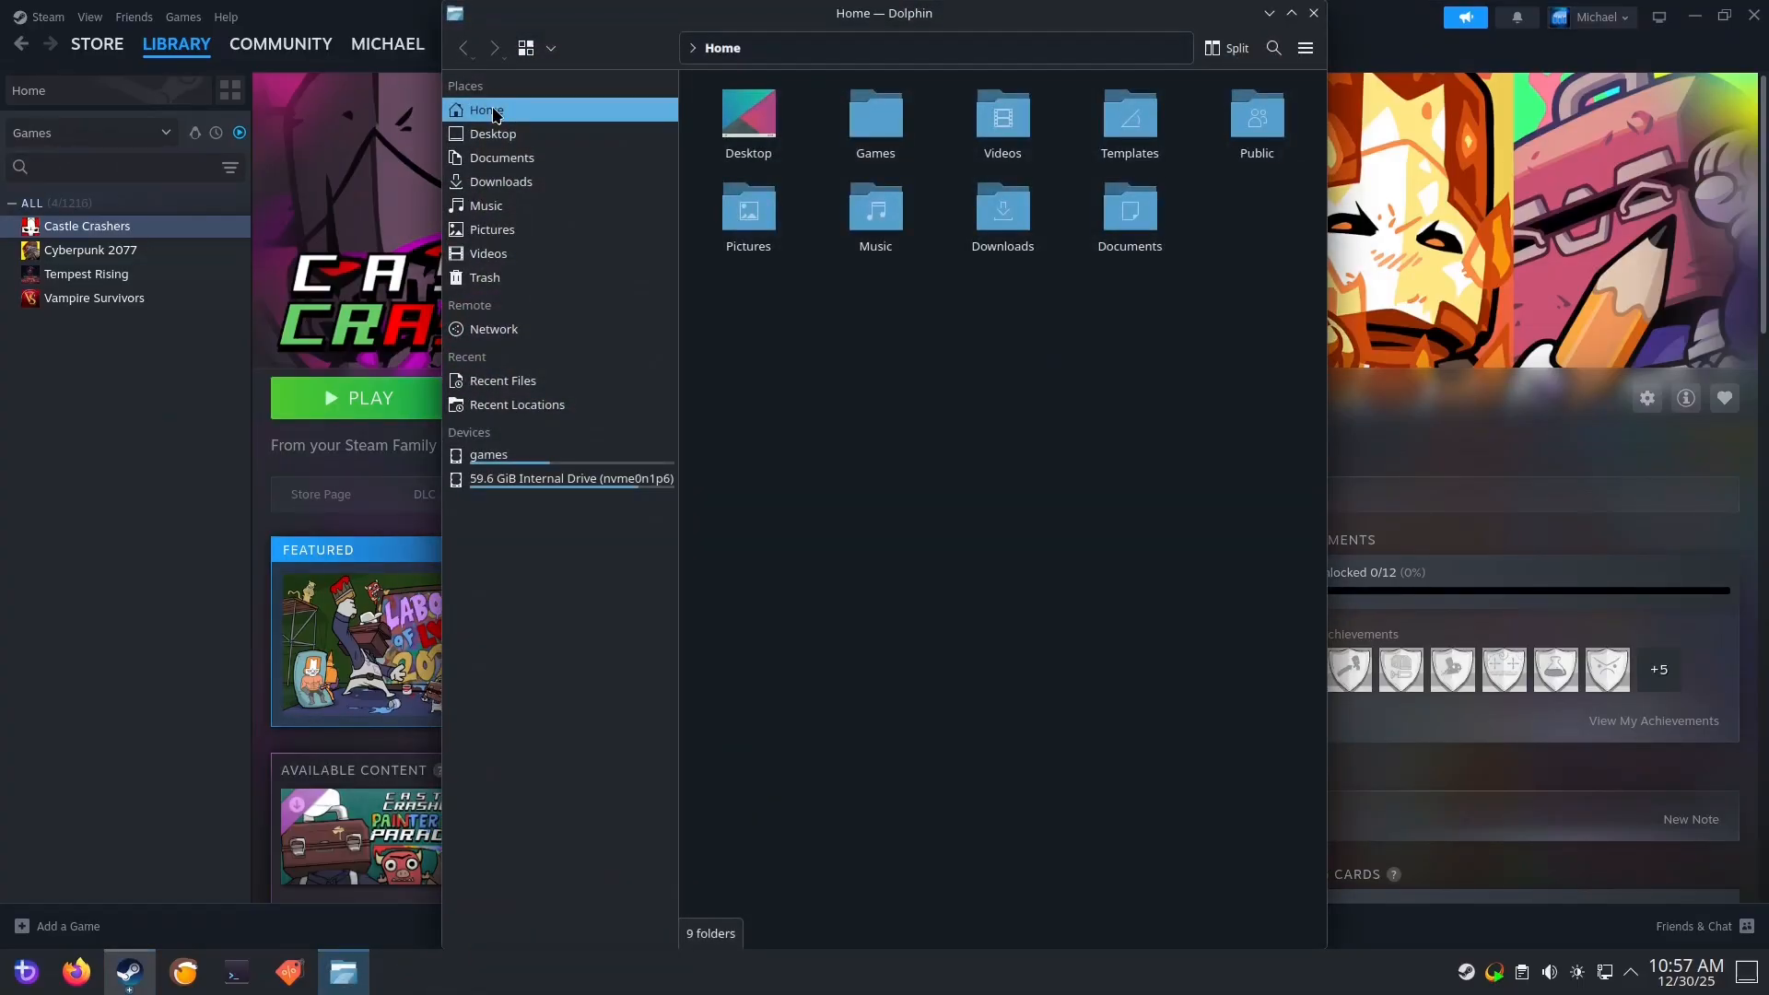
click(747, 112)
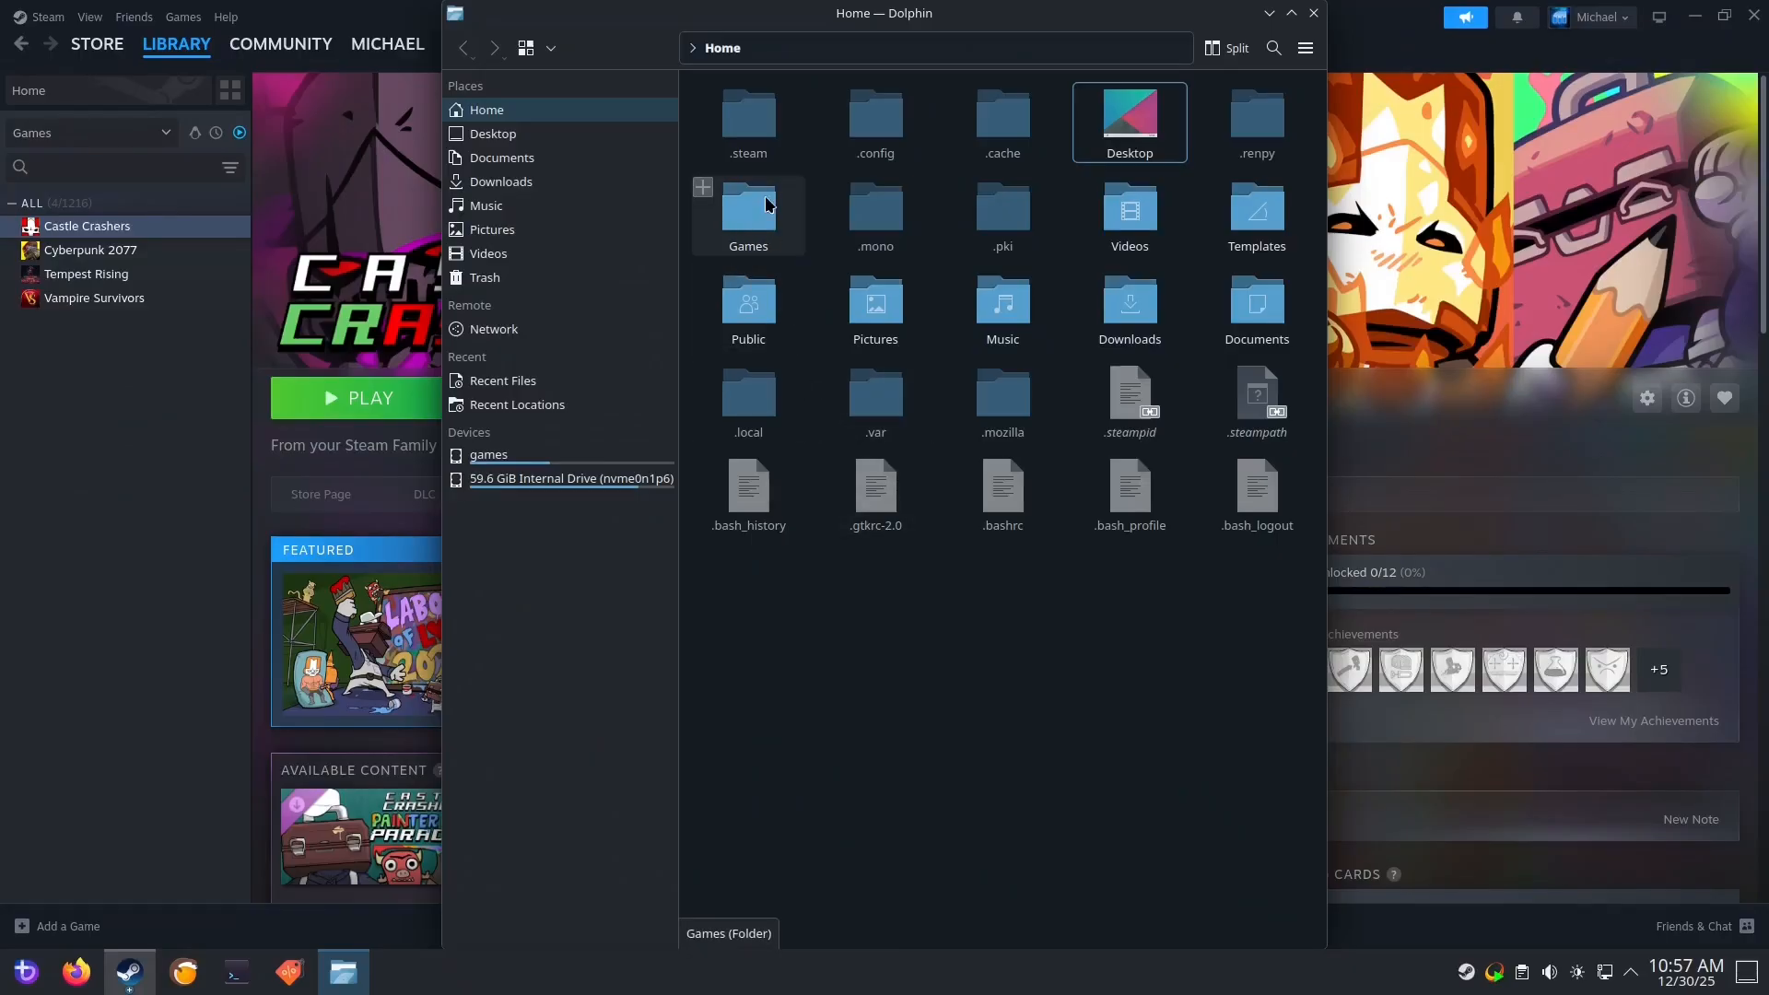
double_click(748, 121)
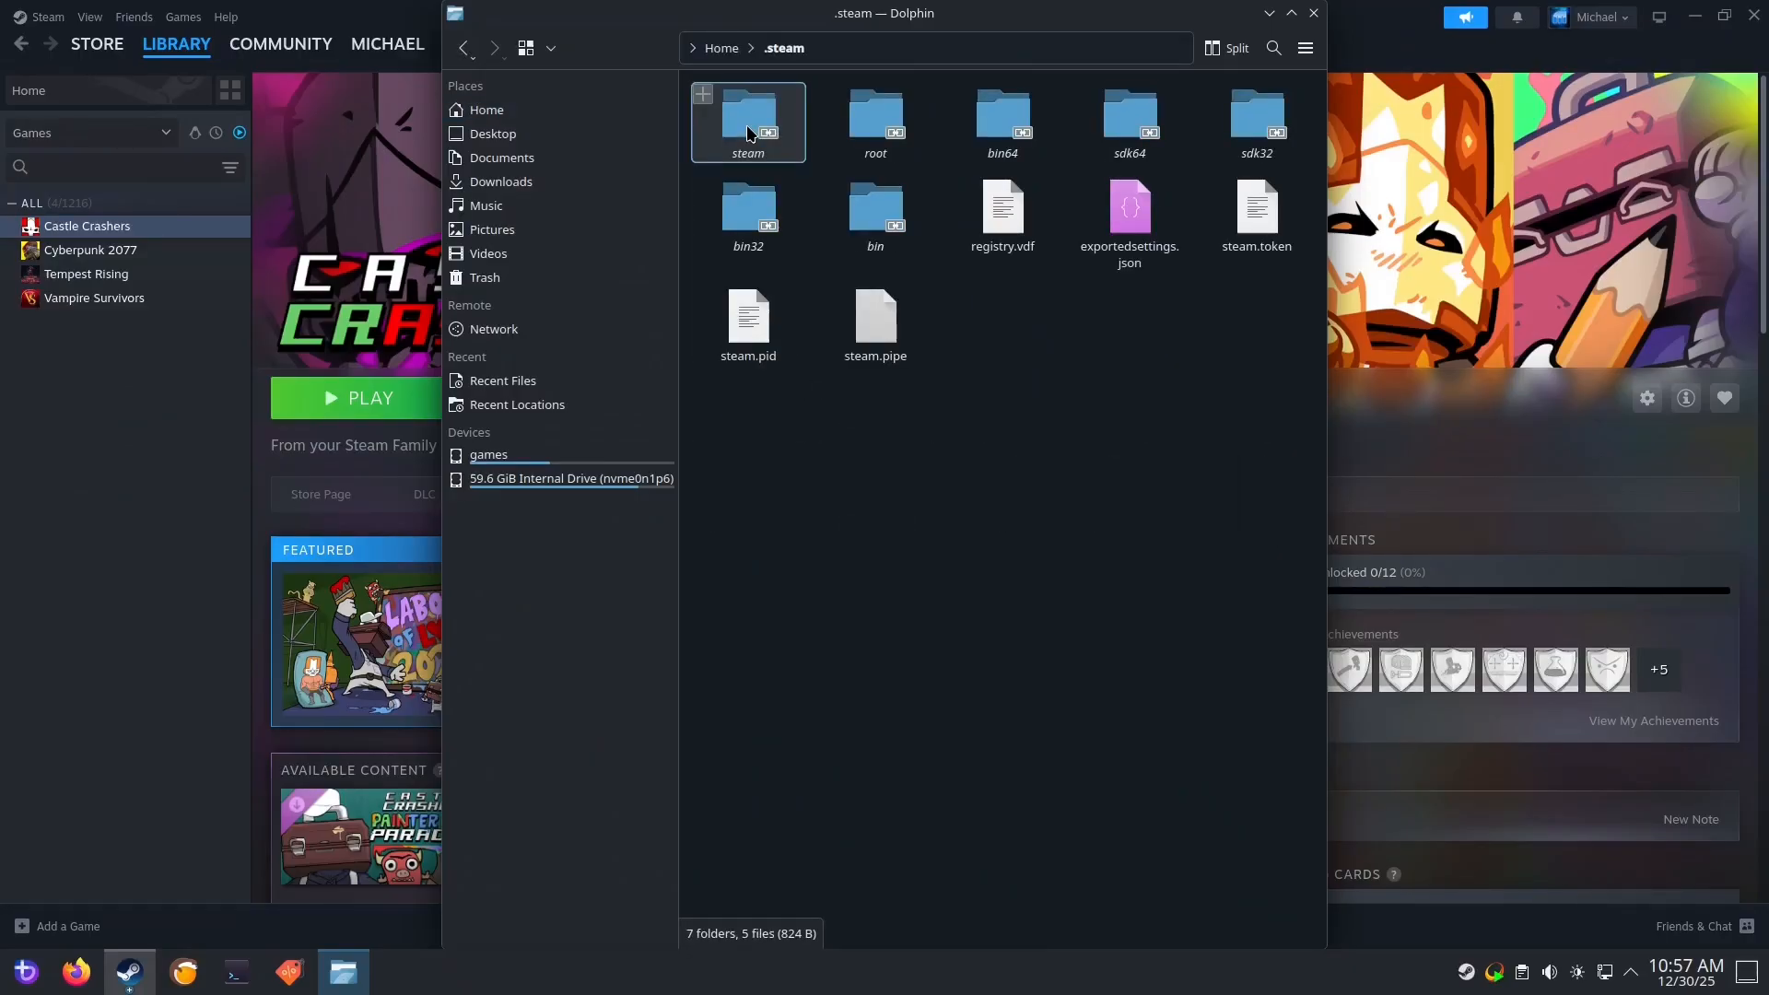
double_click(747, 122)
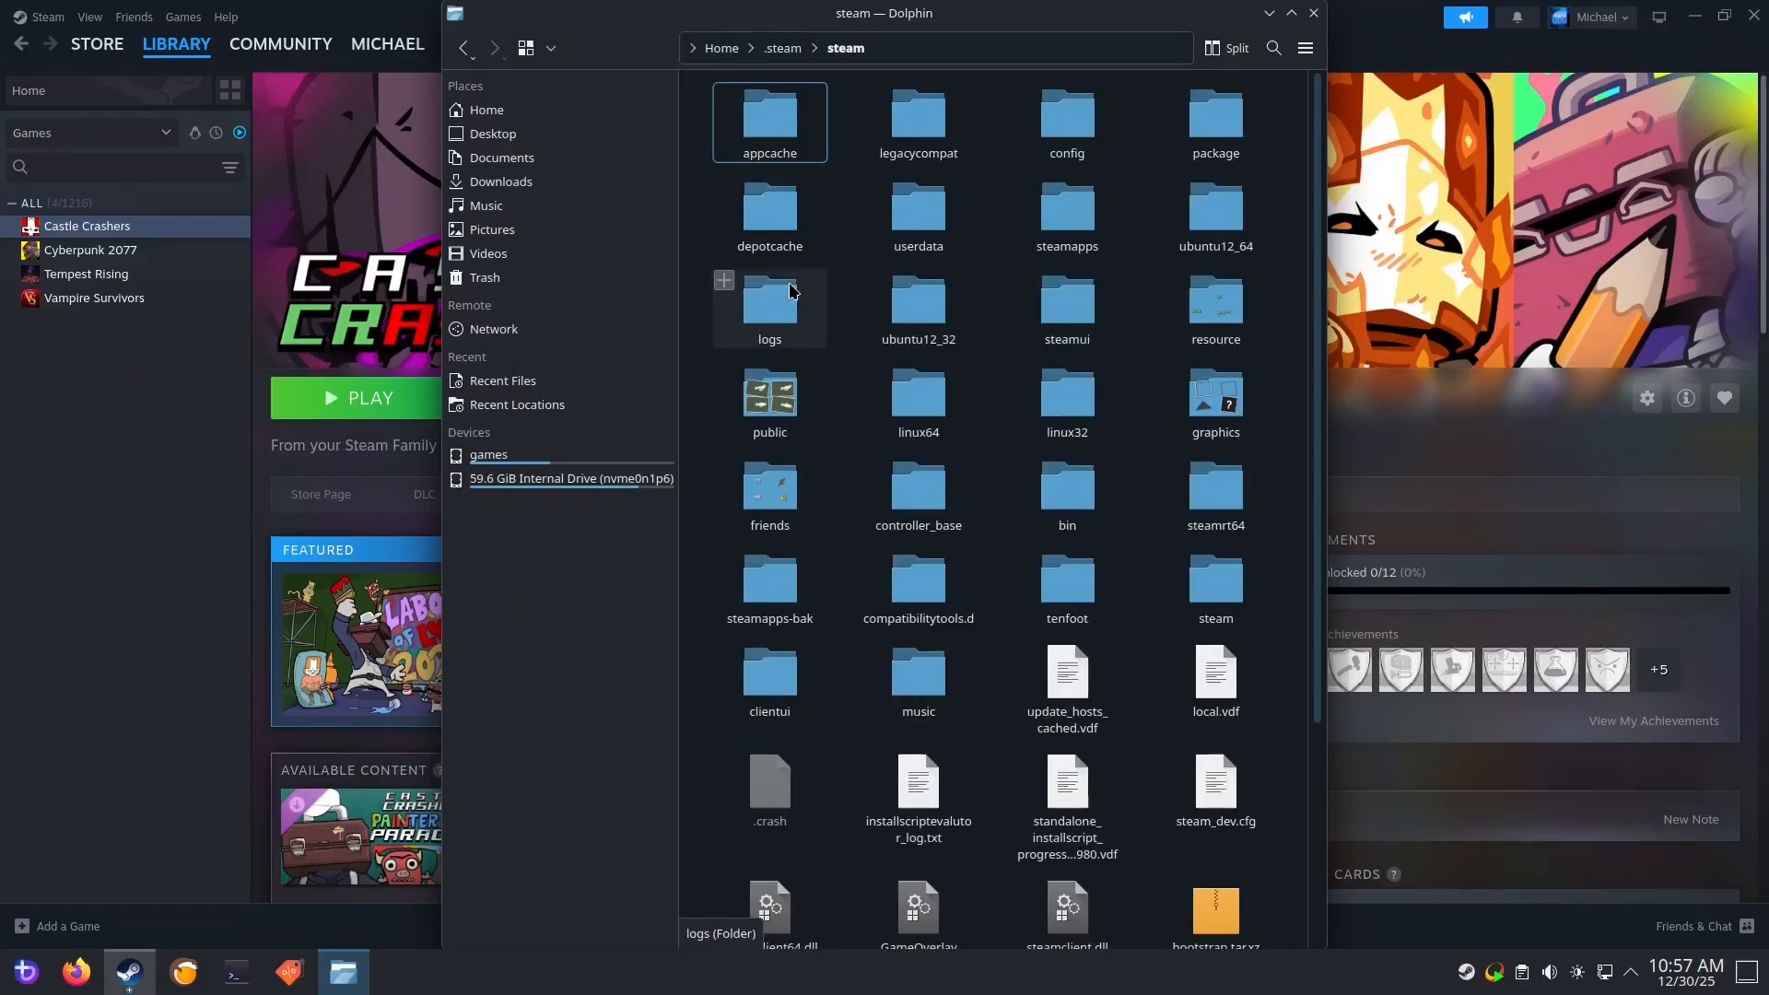
mouse_move(879, 230)
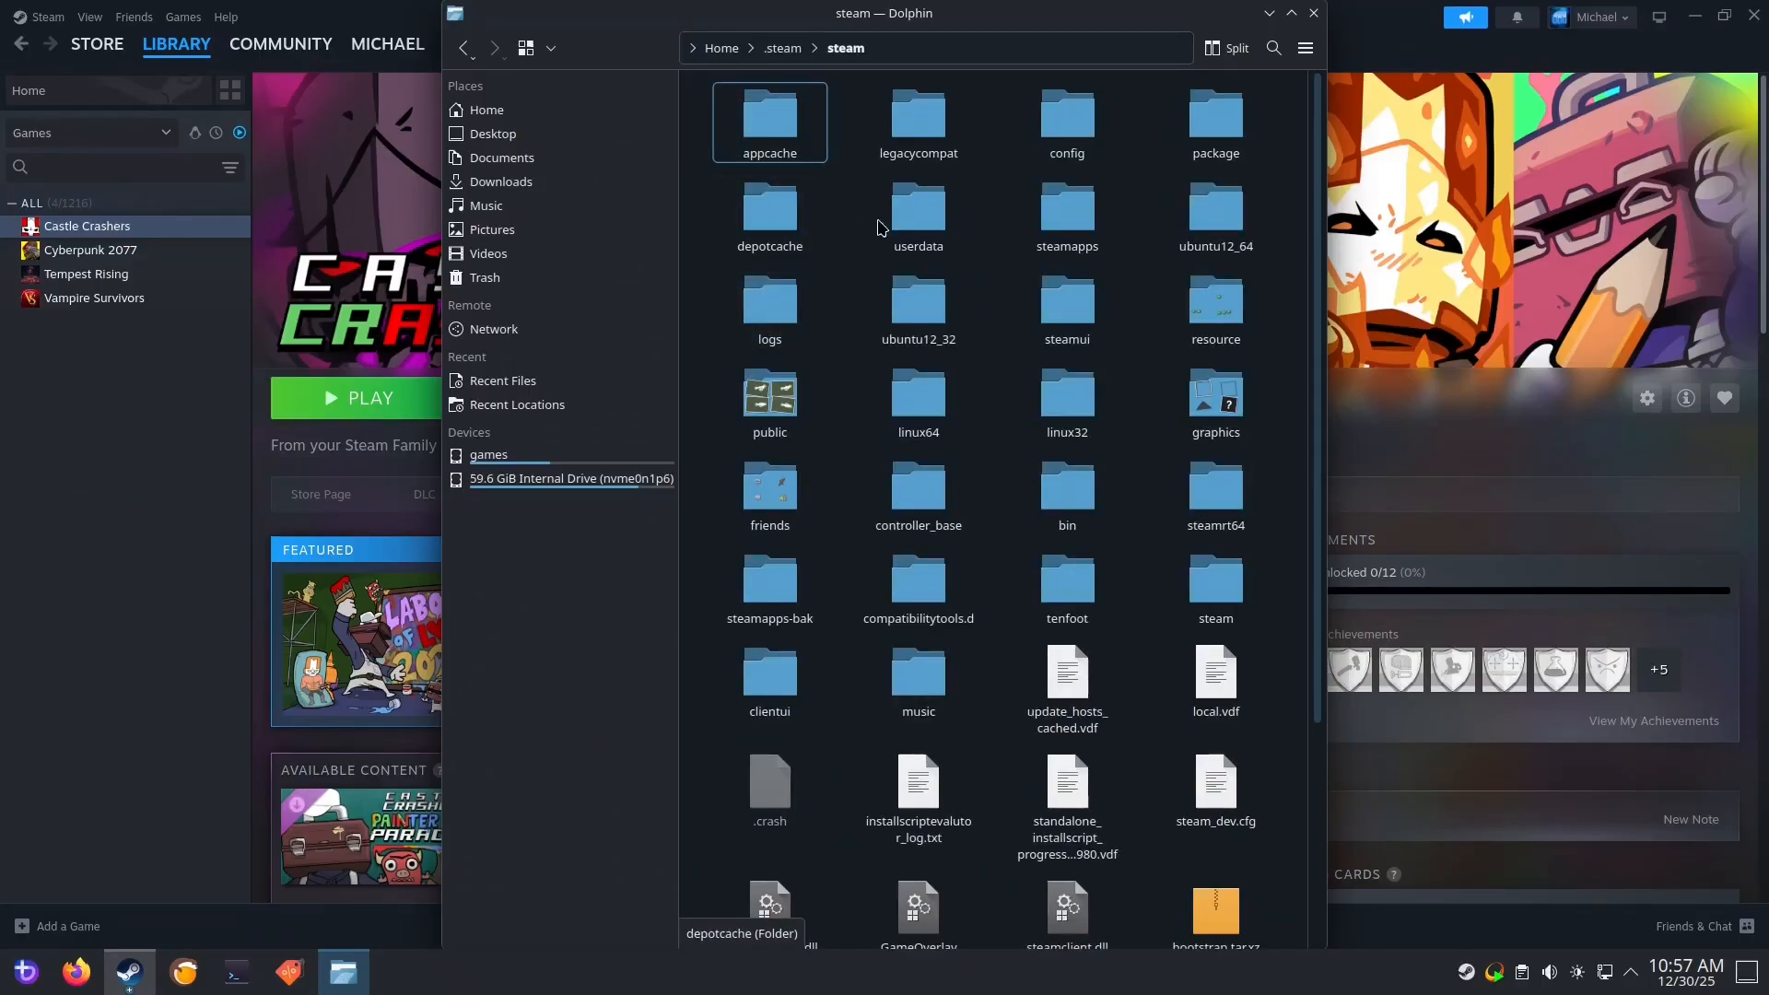
double_click(1064, 215)
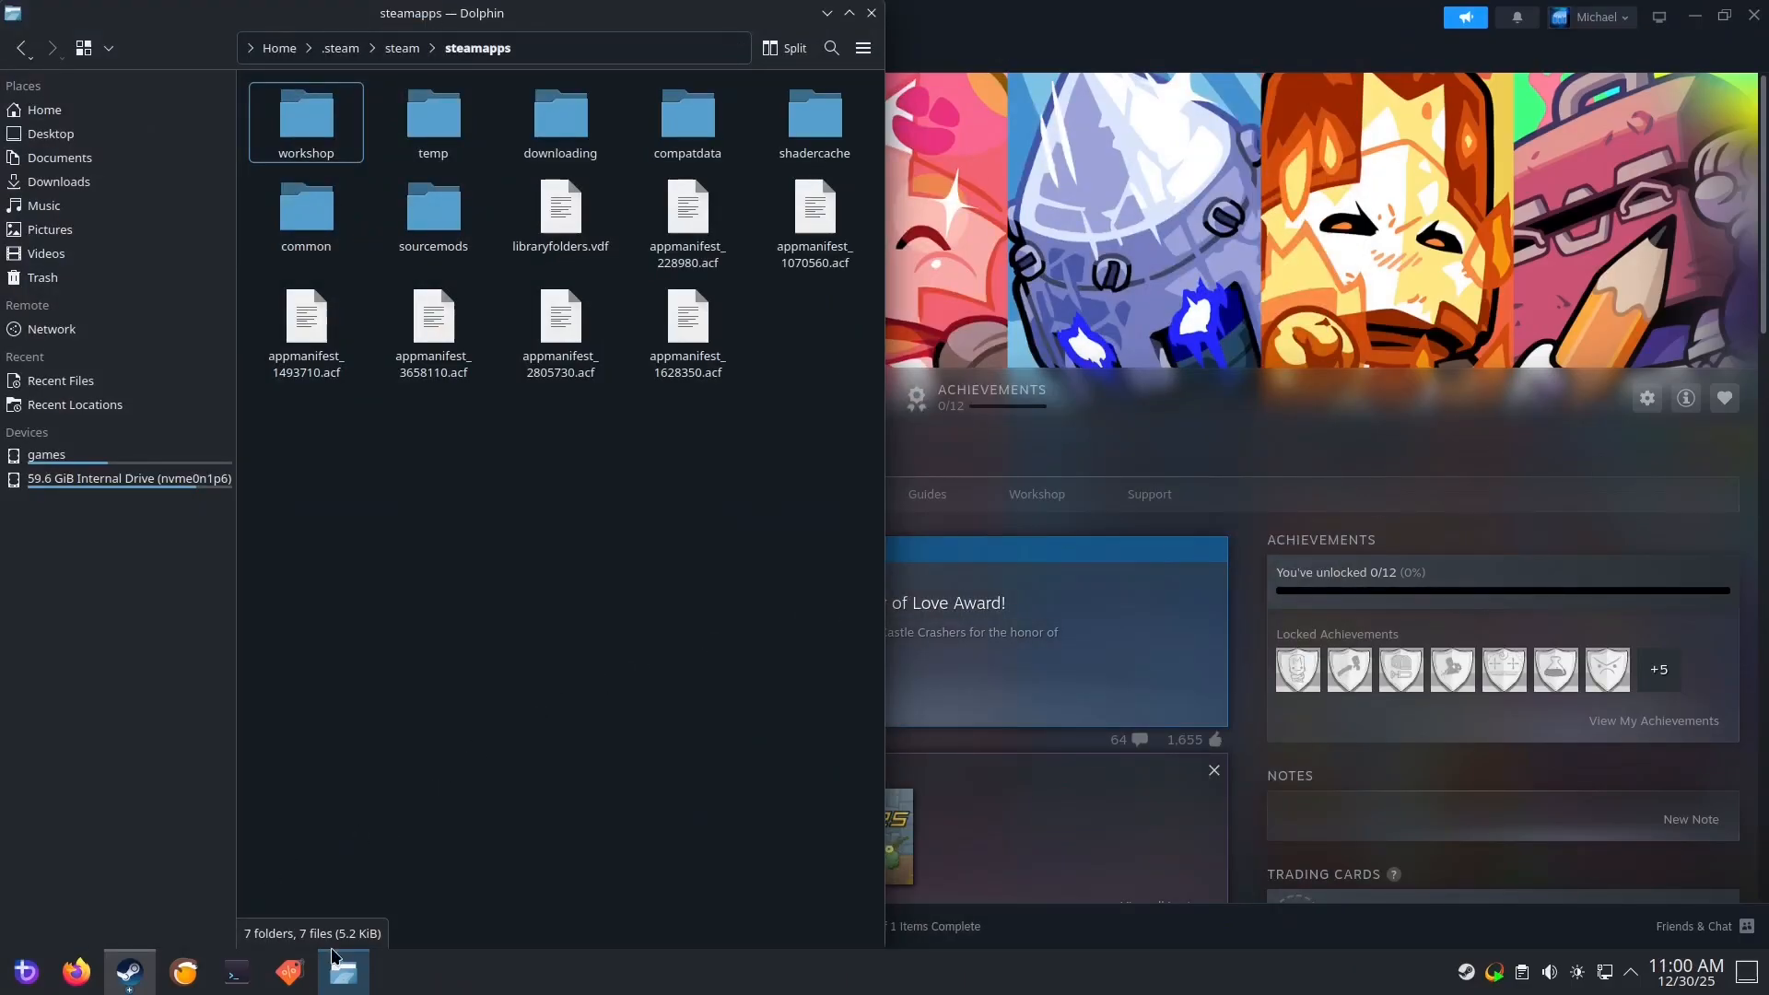
Open a second Dolphin window at the games drive's SteamLibrary/steamapps folder
right_click(343, 970)
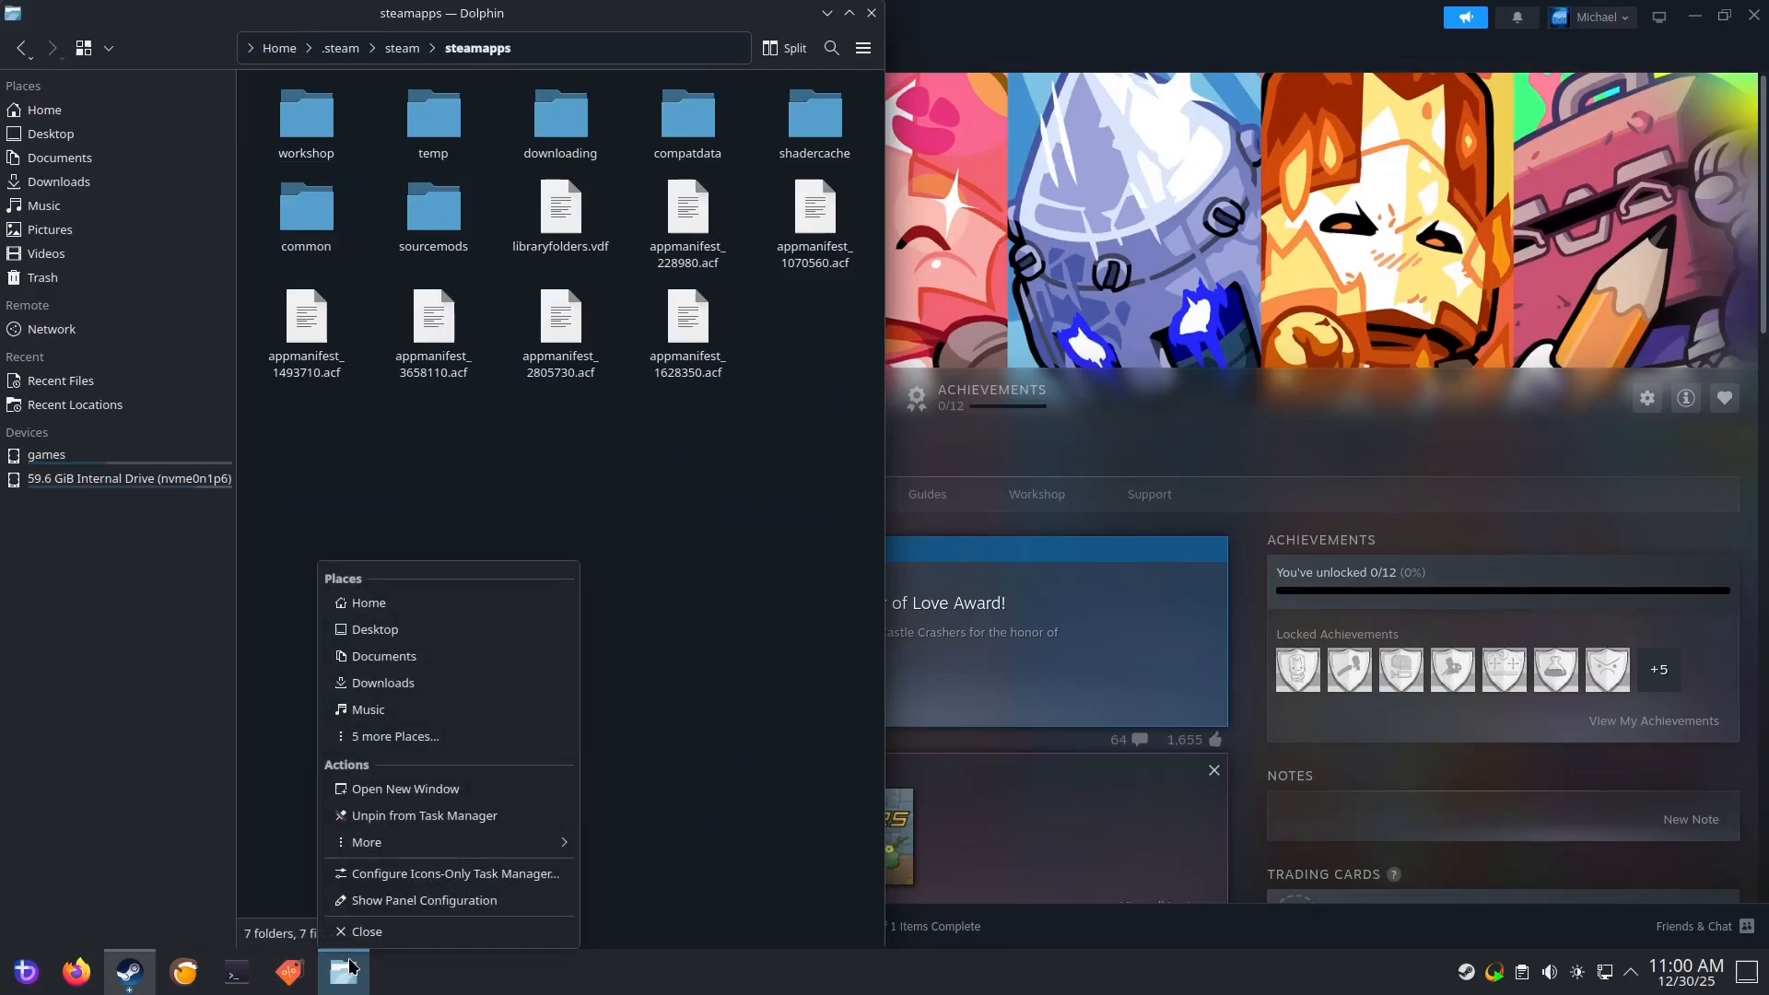
mouse_move(404, 789)
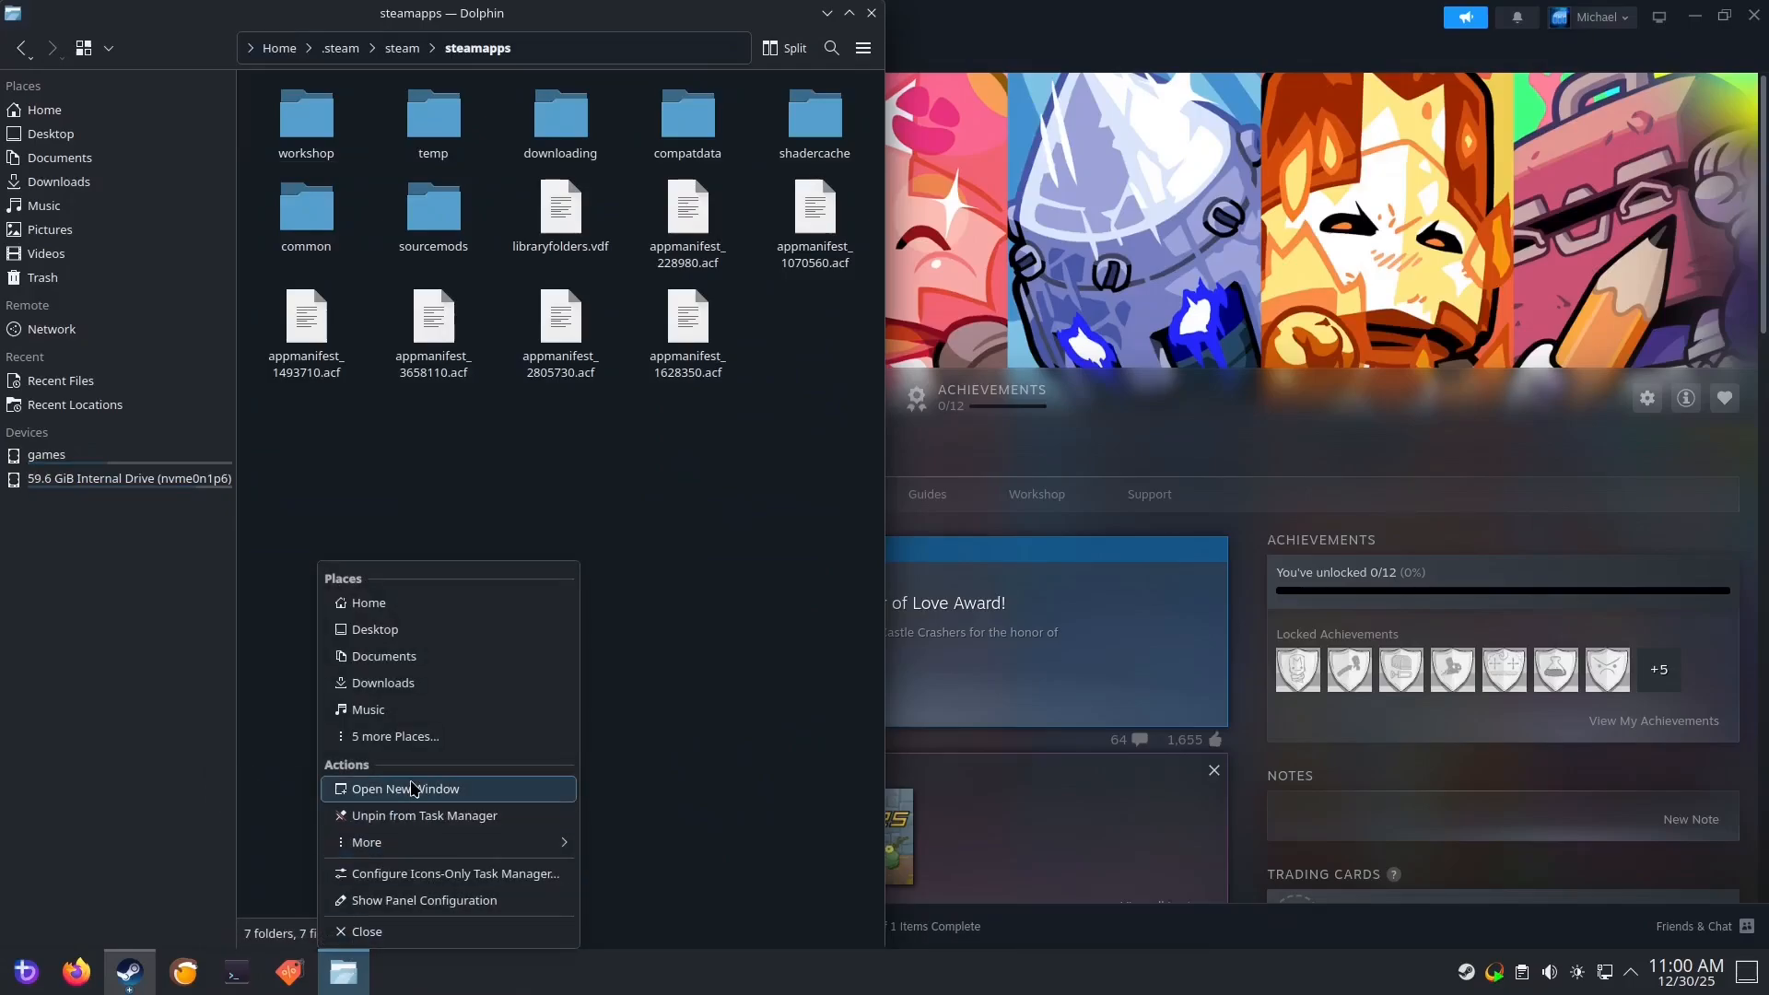
click(405, 788)
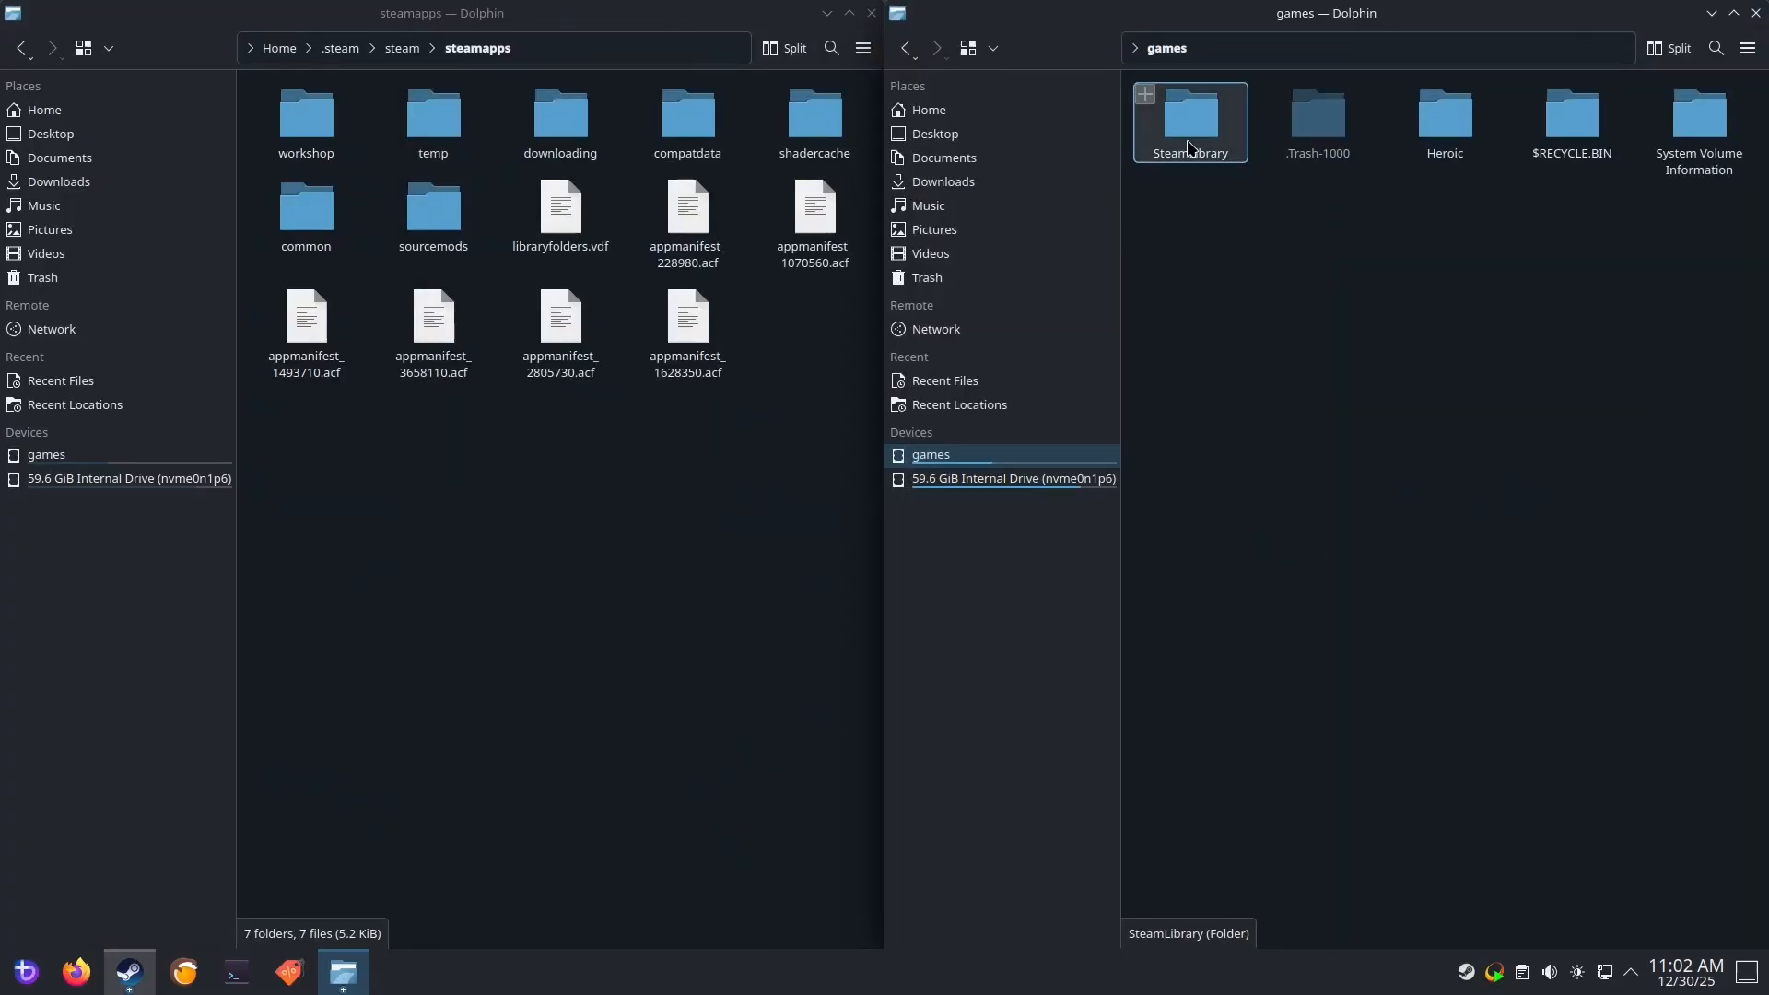
double_click(1187, 121)
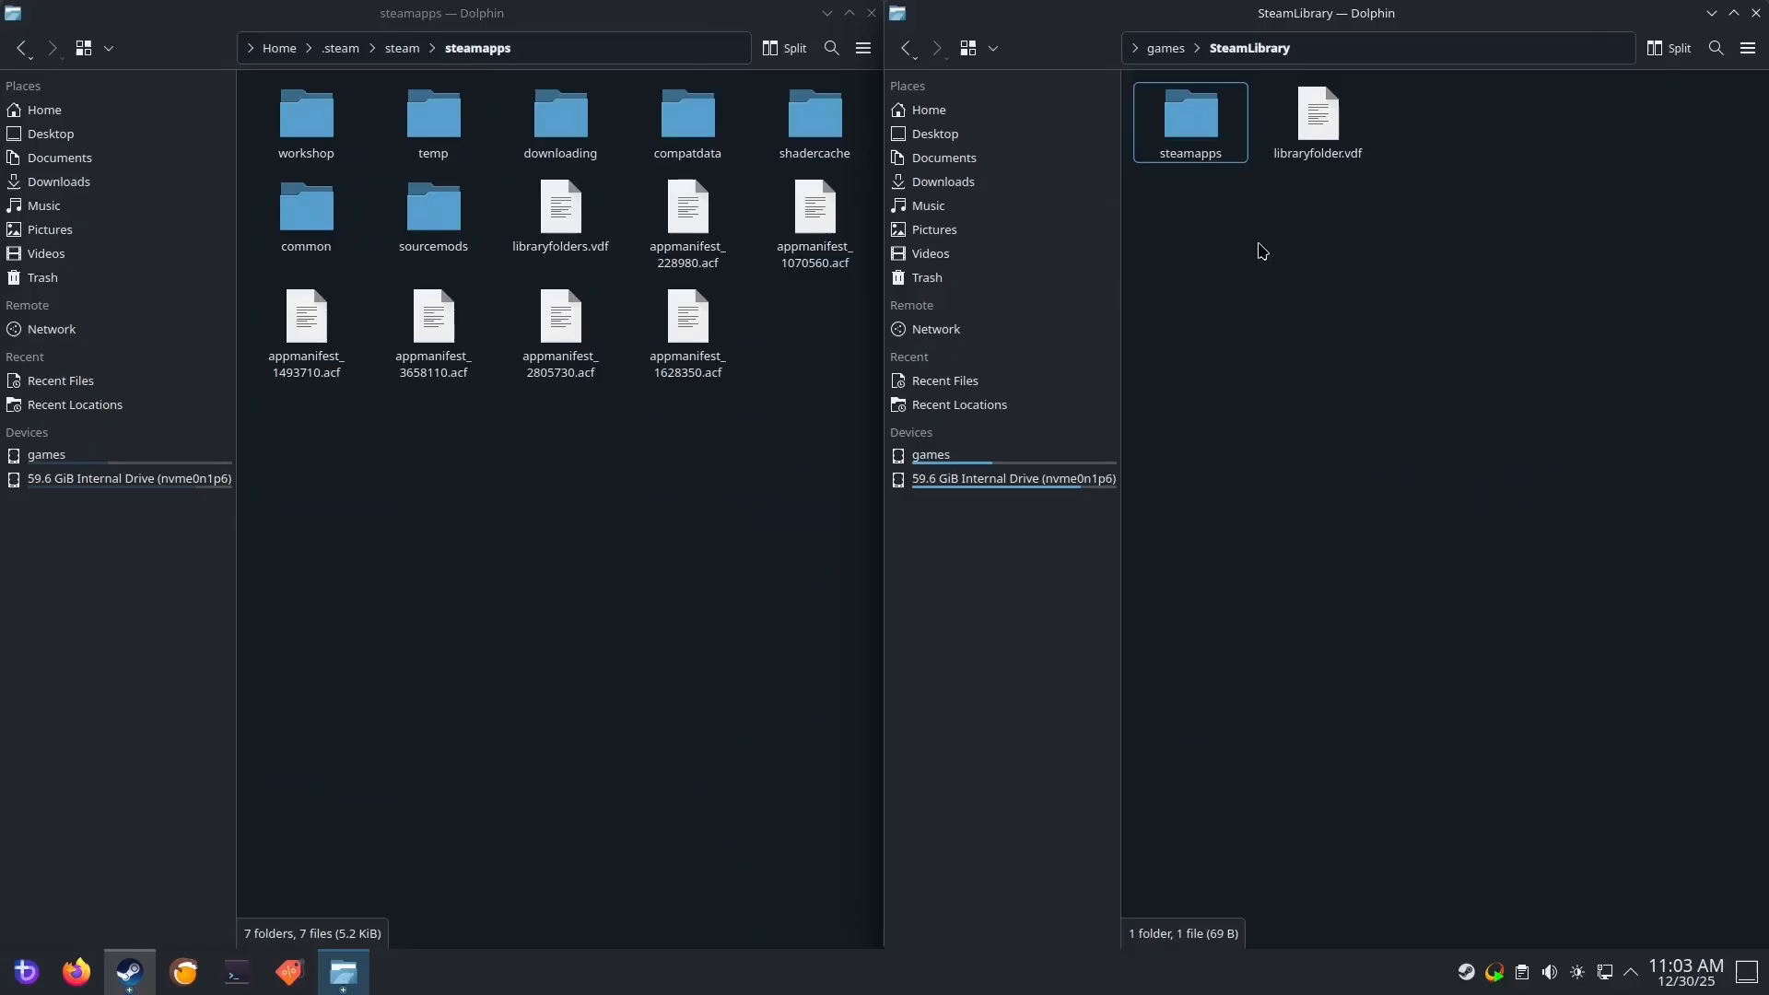
double_click(1190, 115)
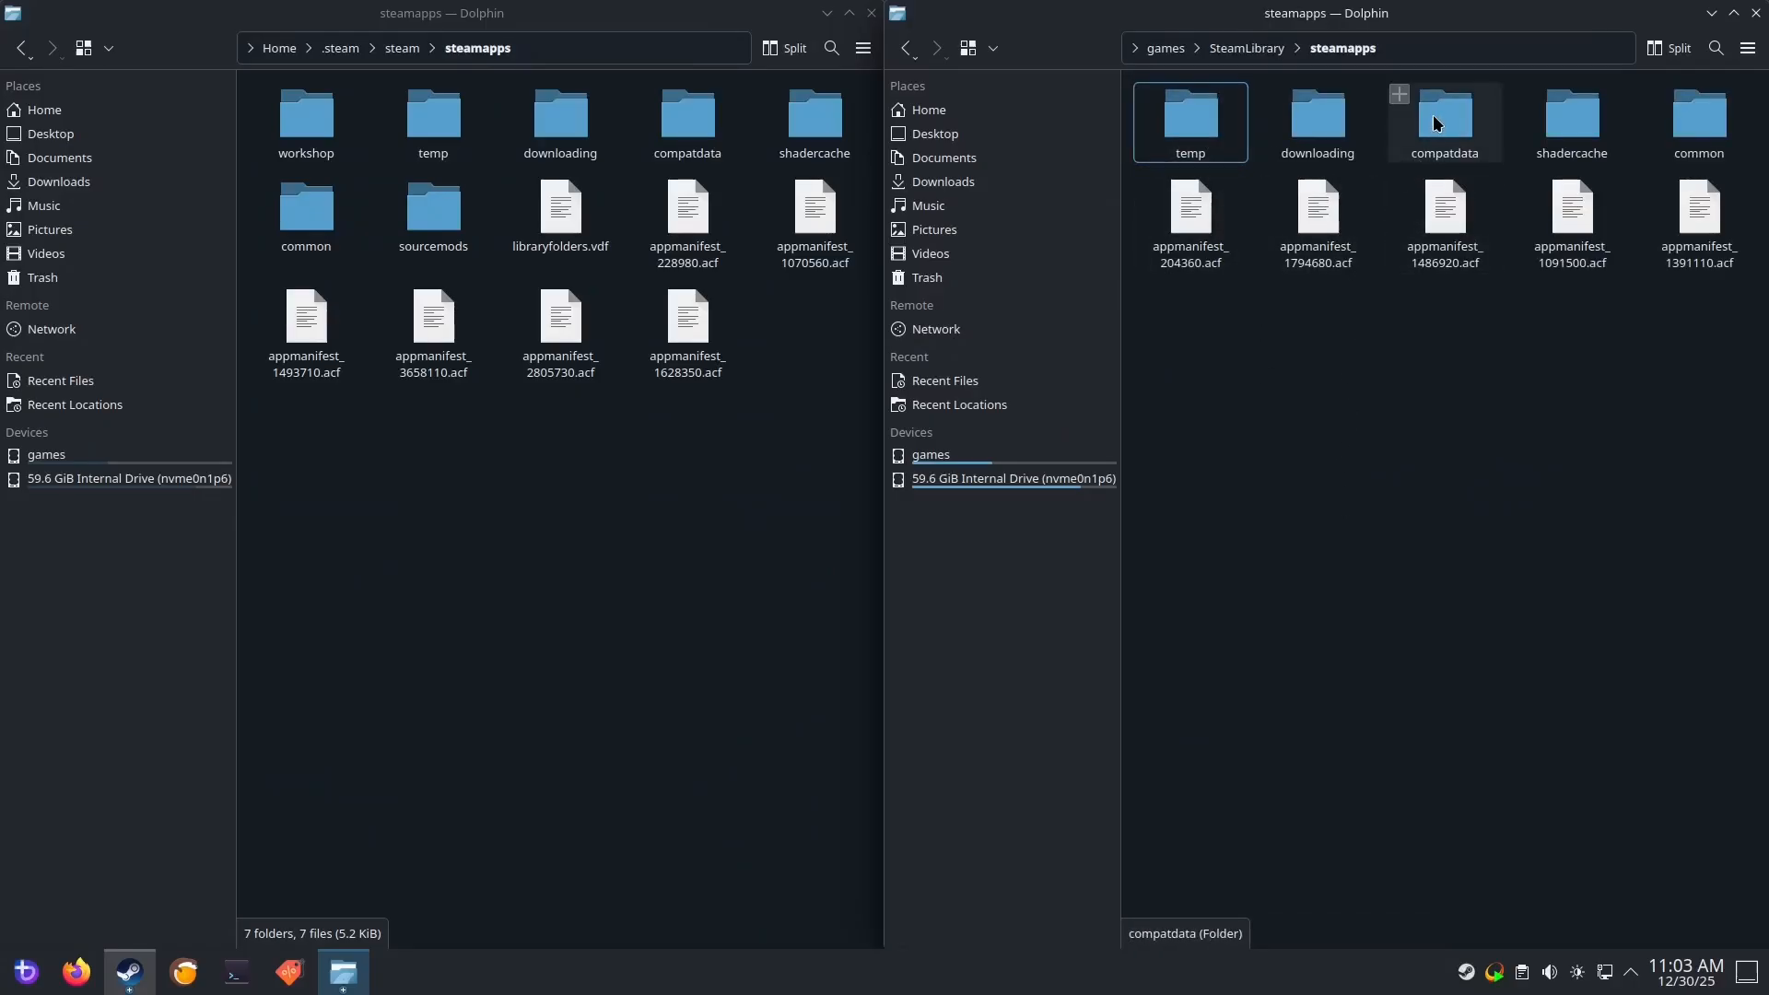
Trash the compatdata folder on the games drive's steamapps
click(1443, 121)
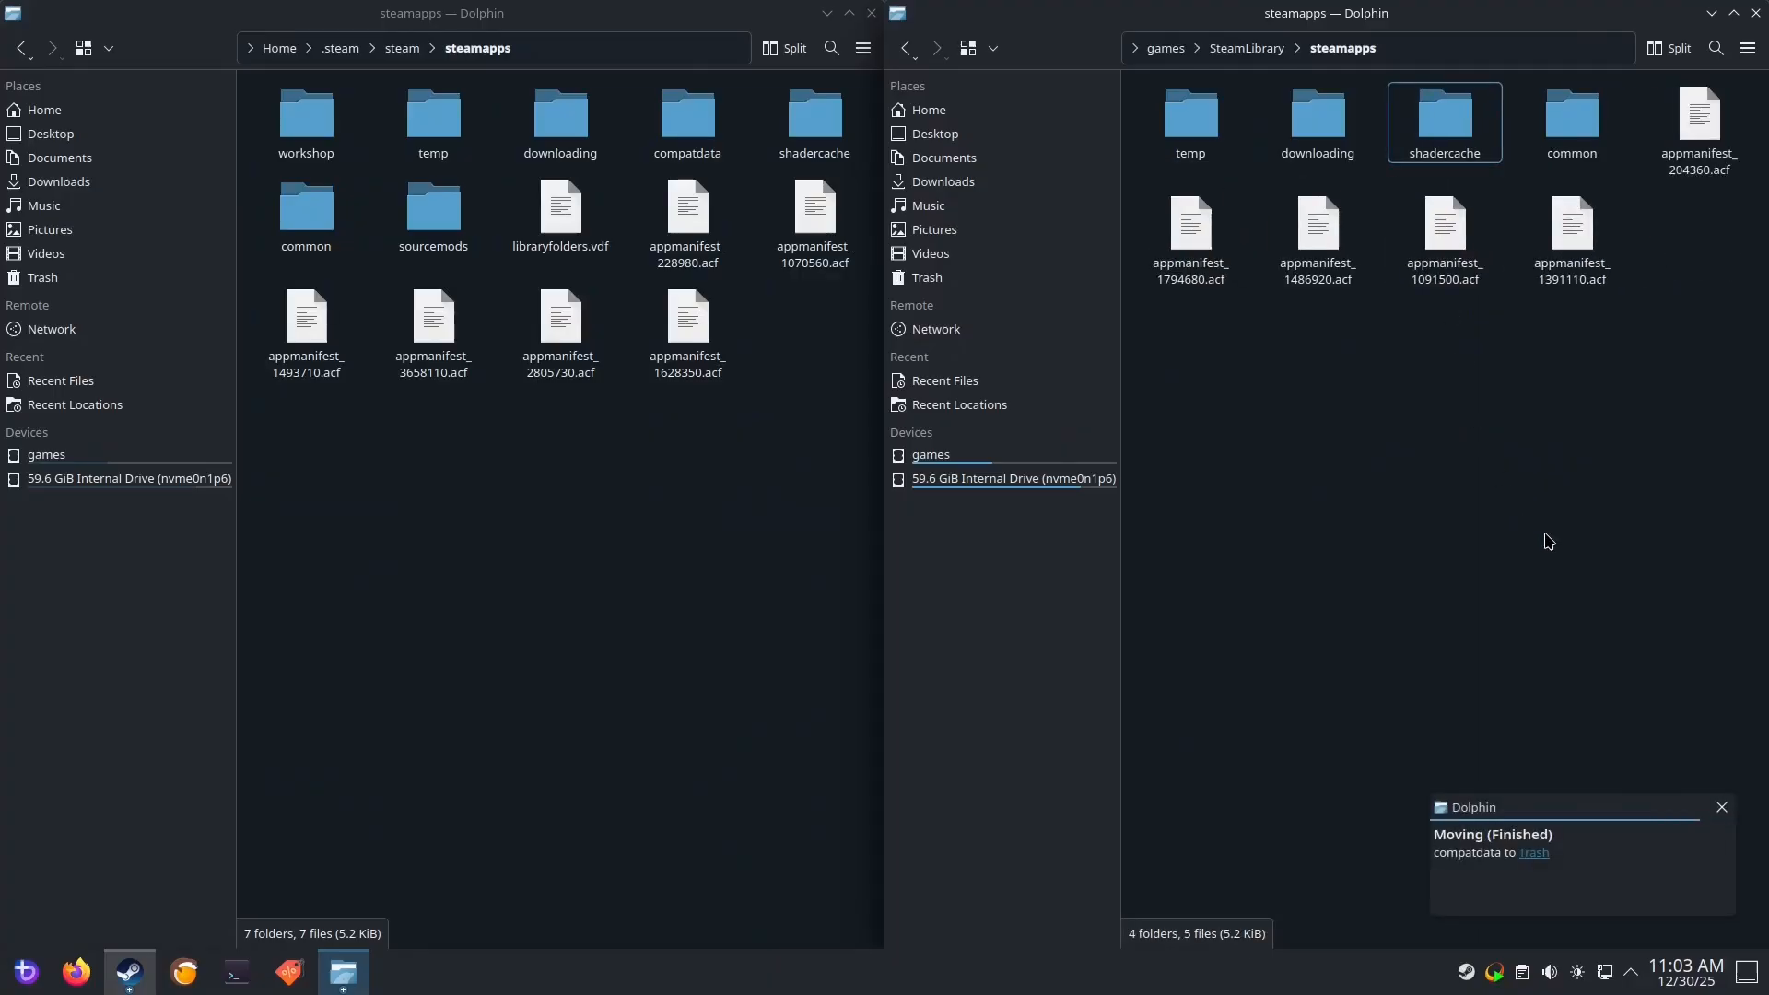
click(687, 122)
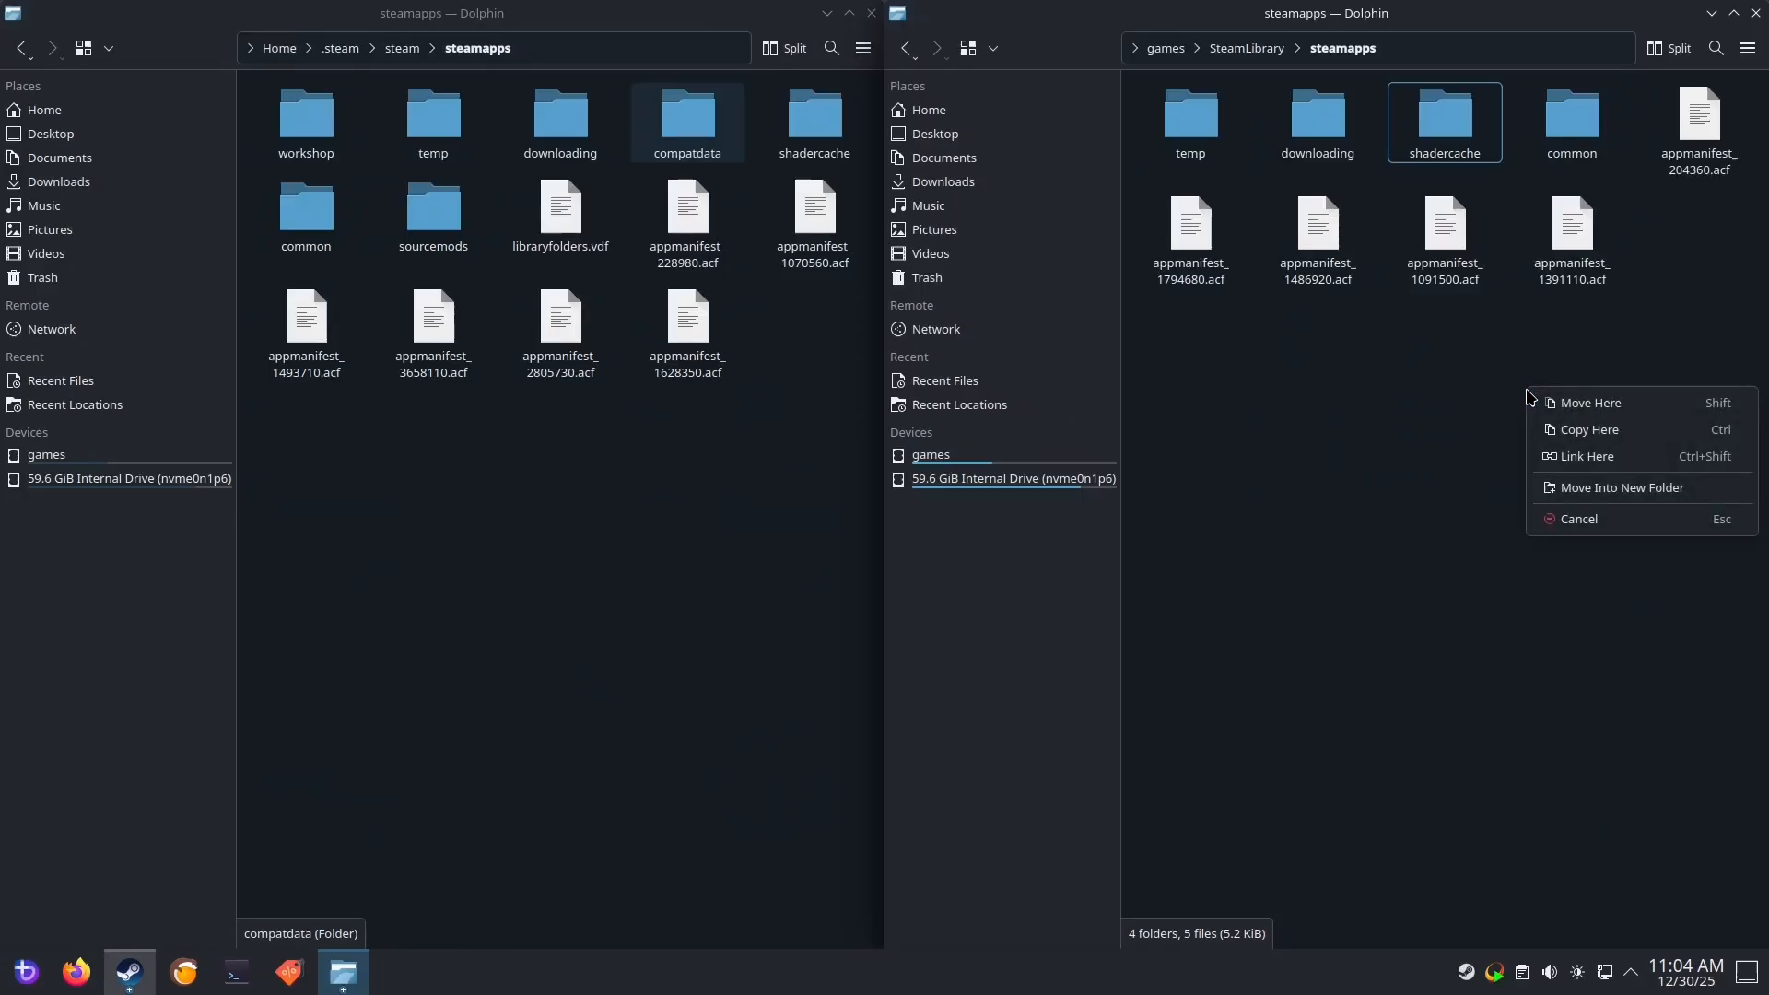
mouse_move(1582, 456)
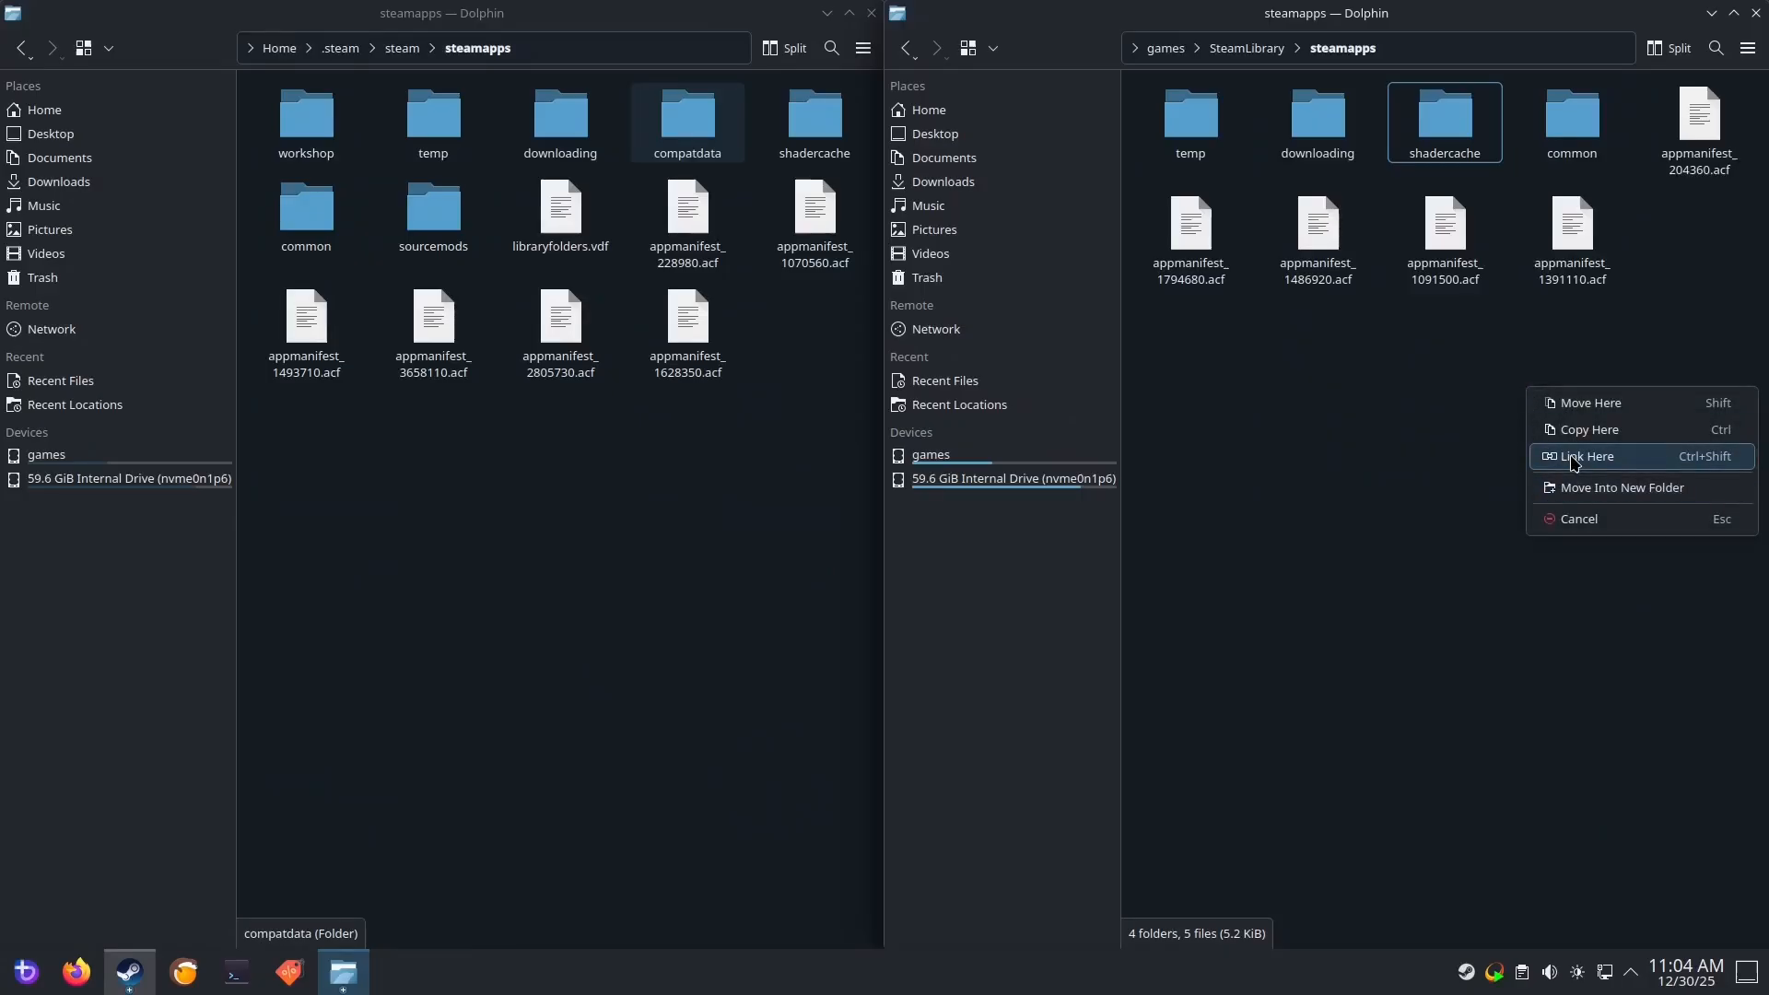
Drop the internal compatdata folder into the games drive's steamapps and choose Link Here
click(1588, 456)
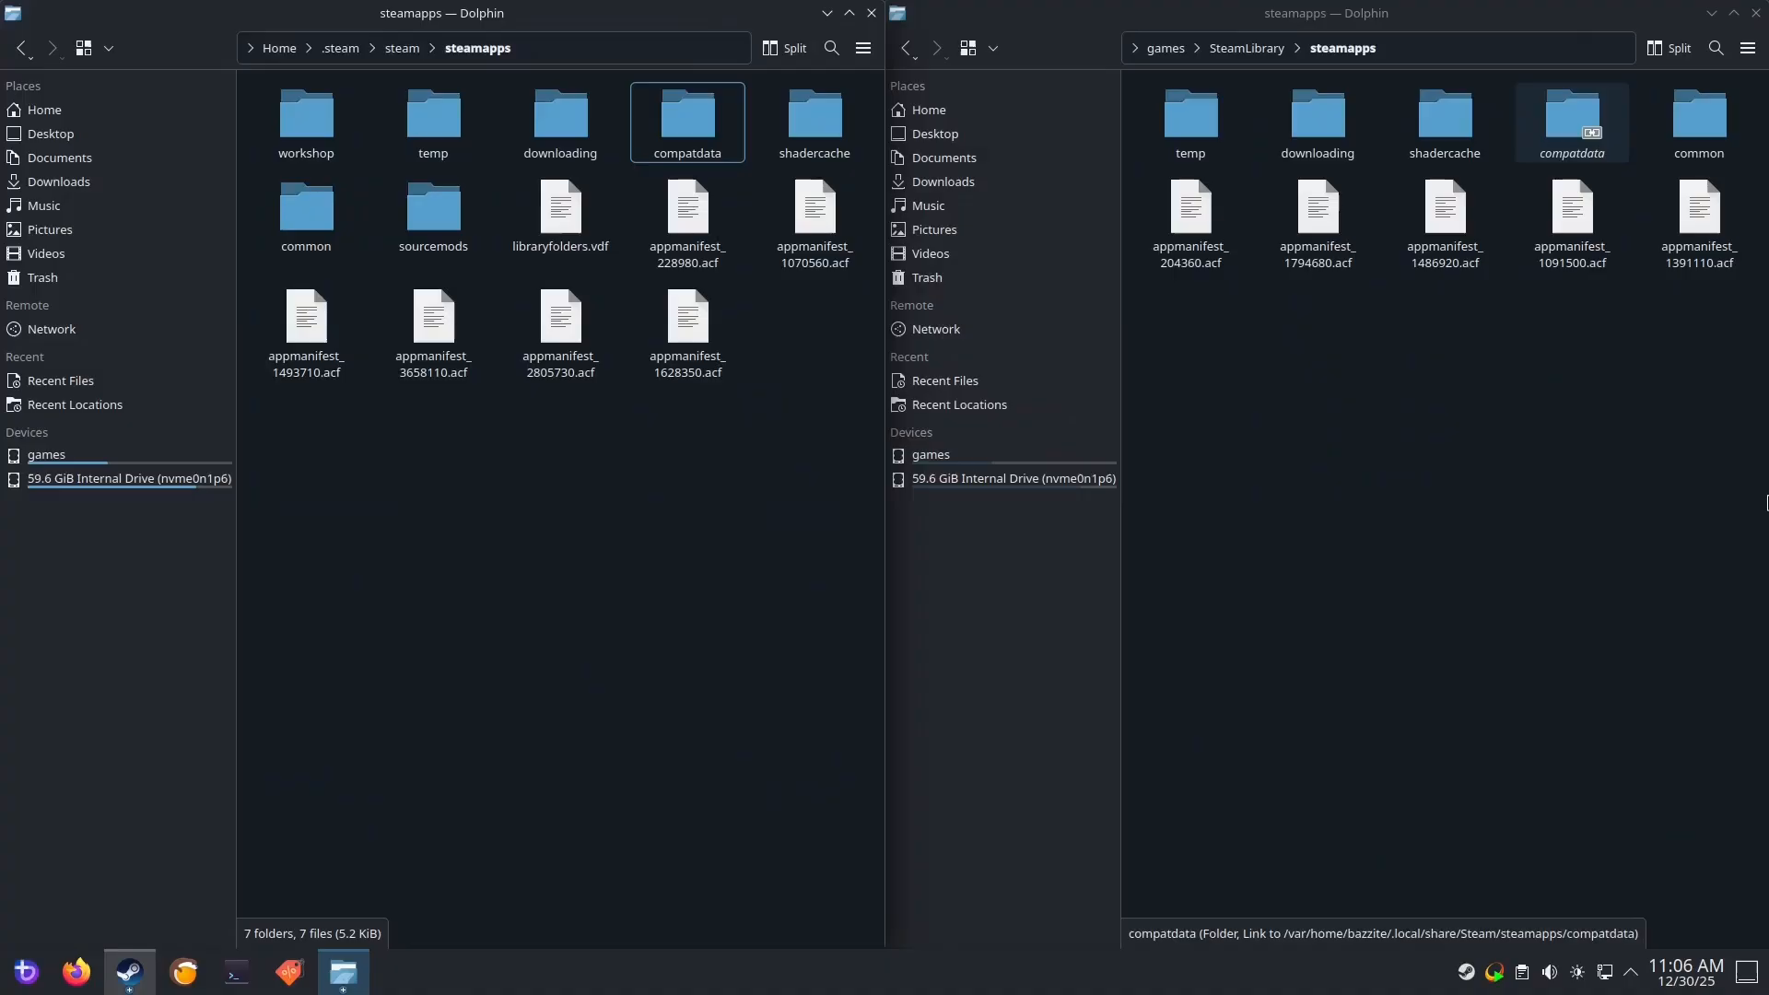
mouse_move(999, 710)
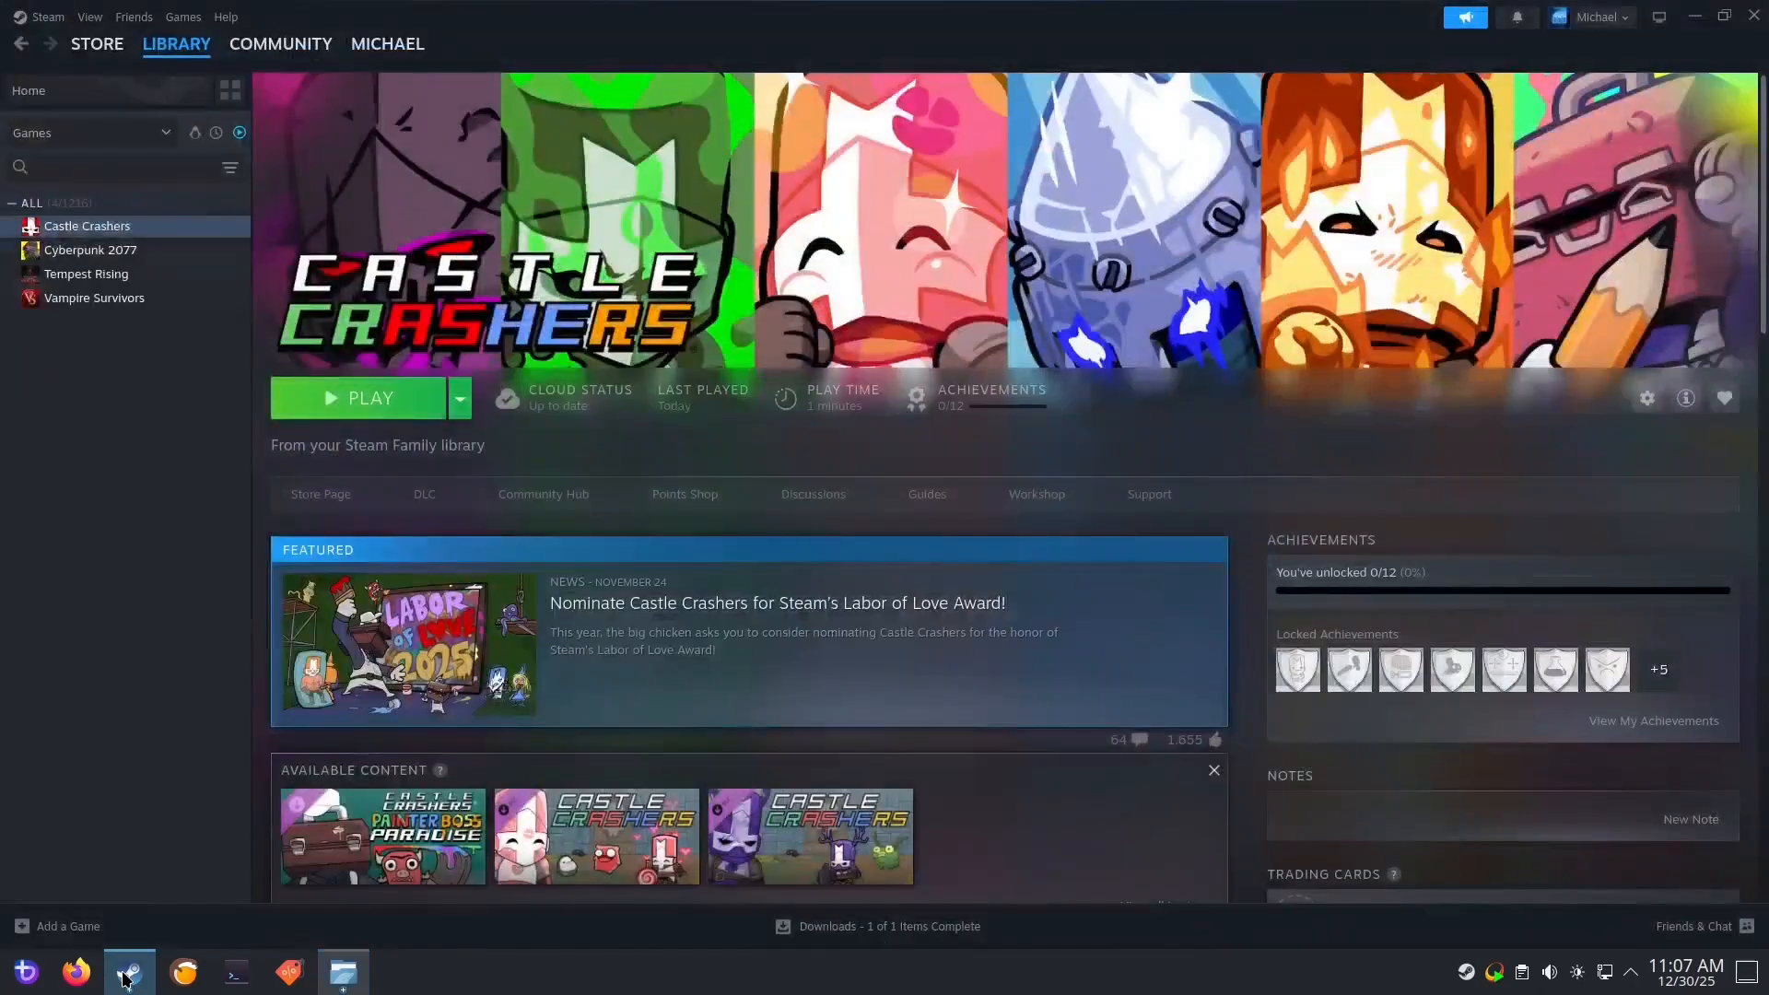
Relaunch Castle Crashers from Steam with the compatdata link in place
click(370, 397)
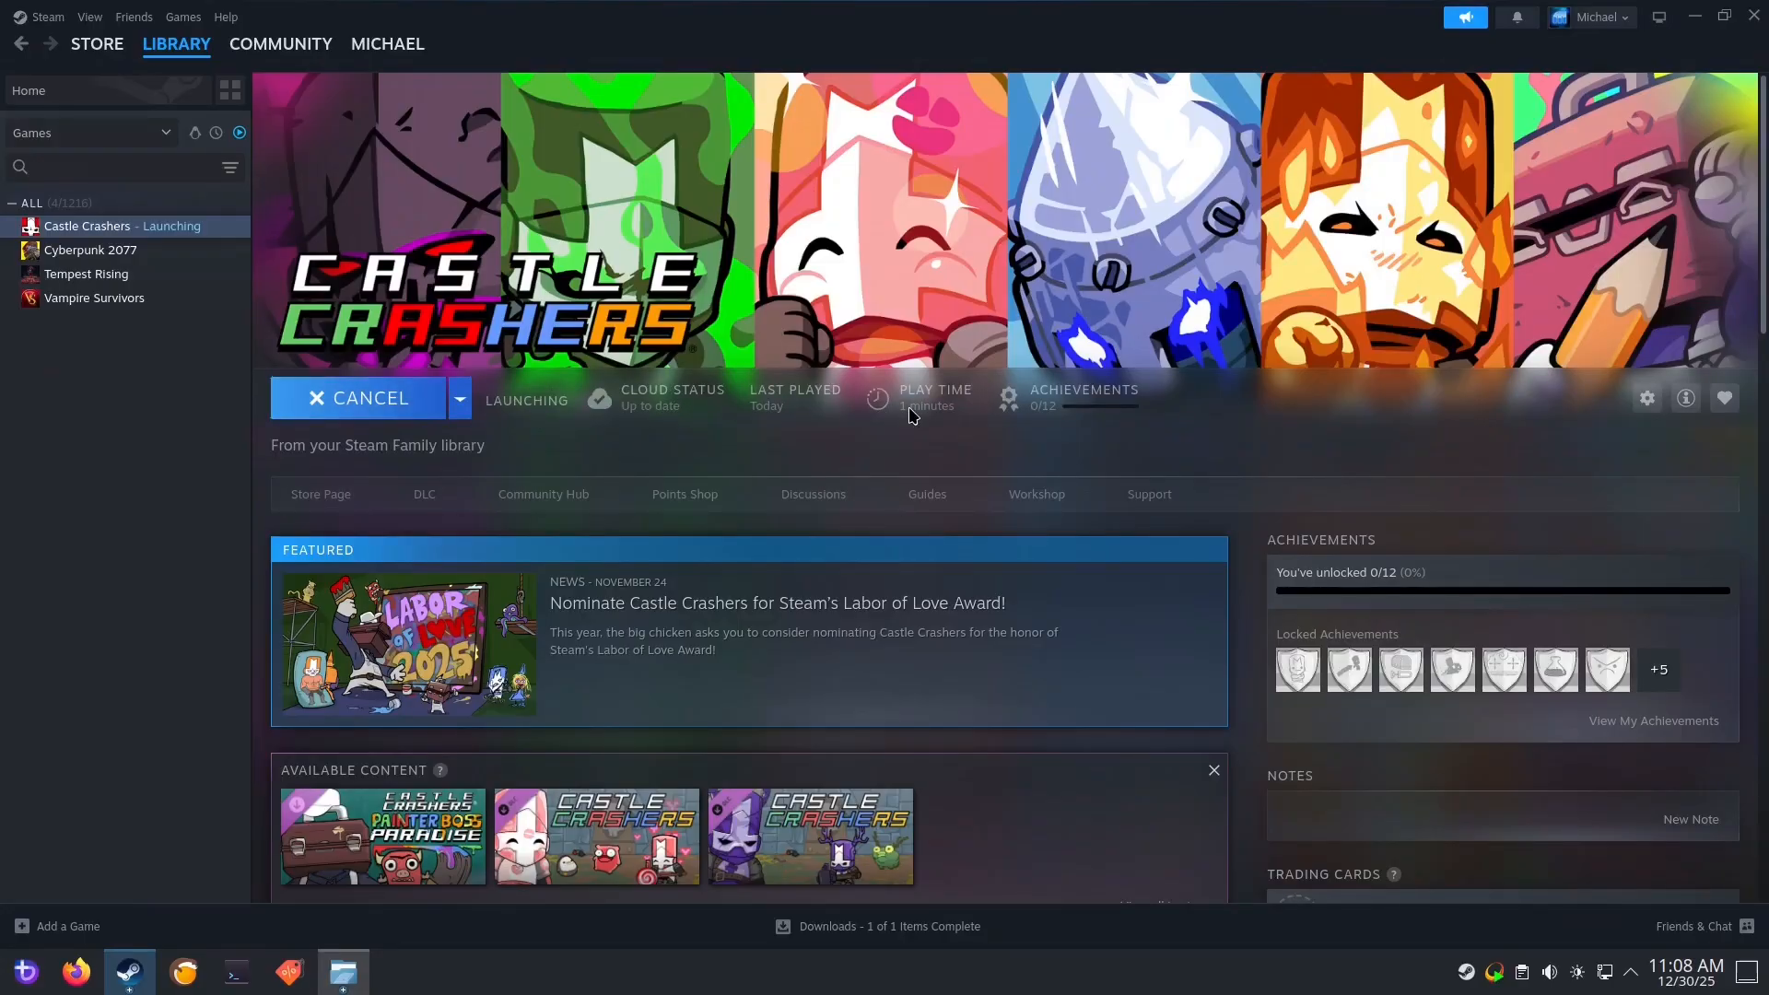